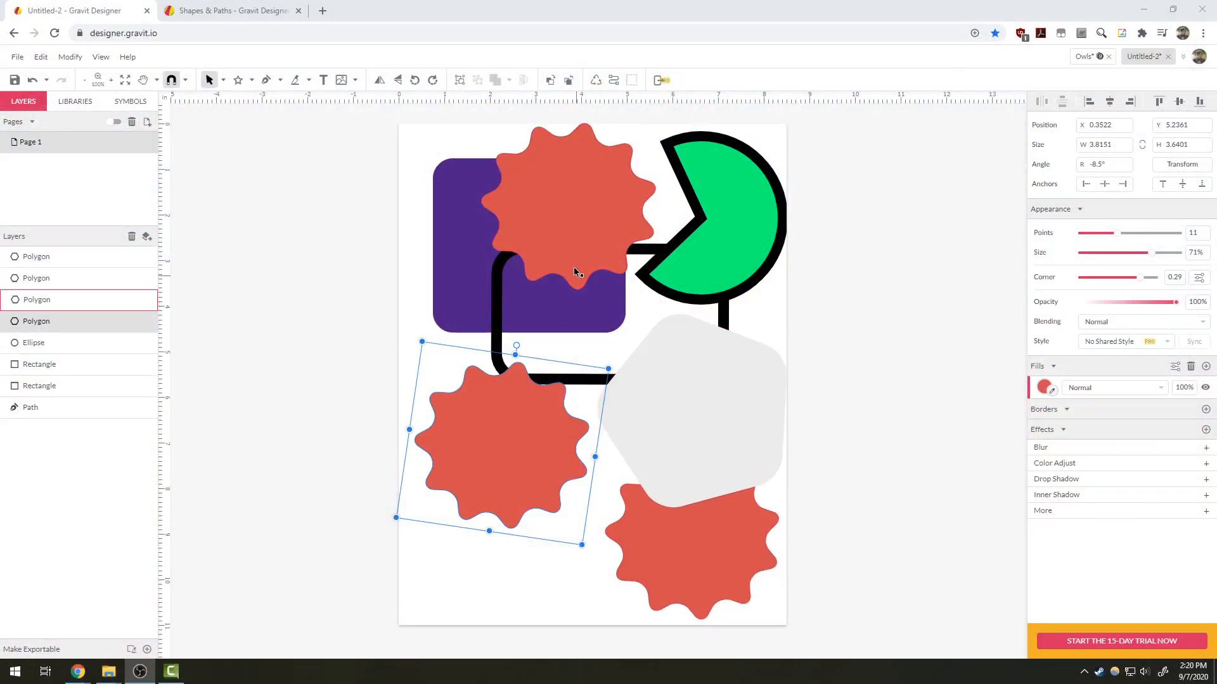
mouse_move(581, 250)
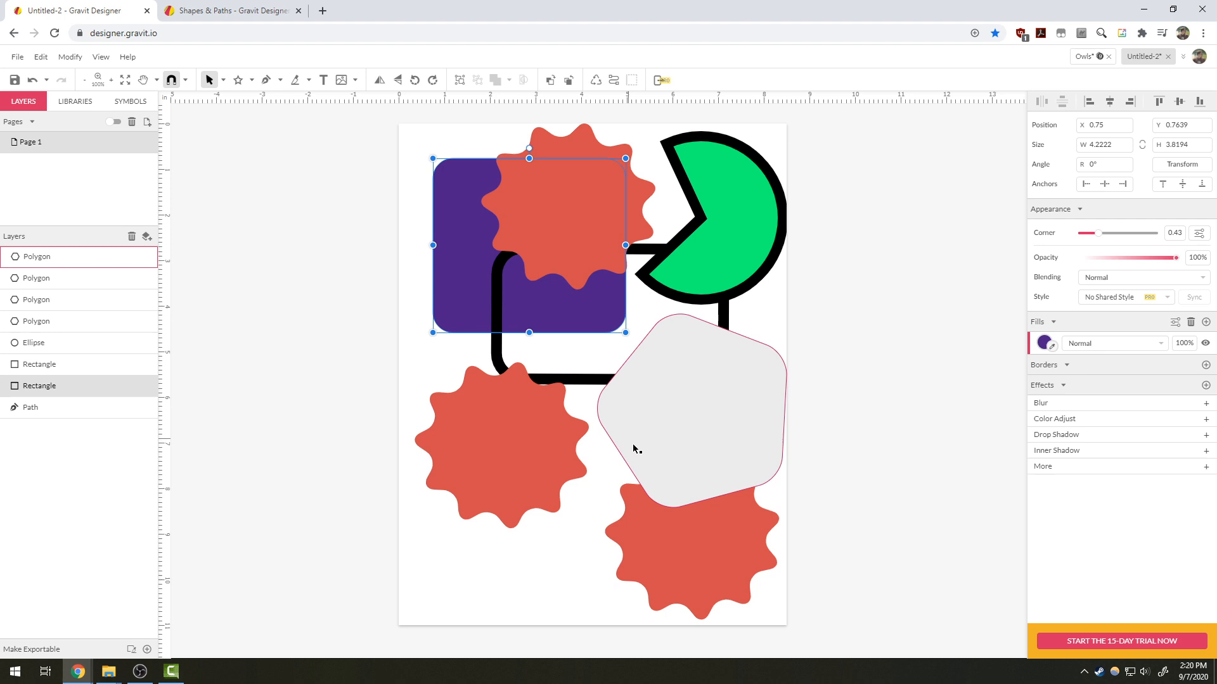
mouse_move(689, 443)
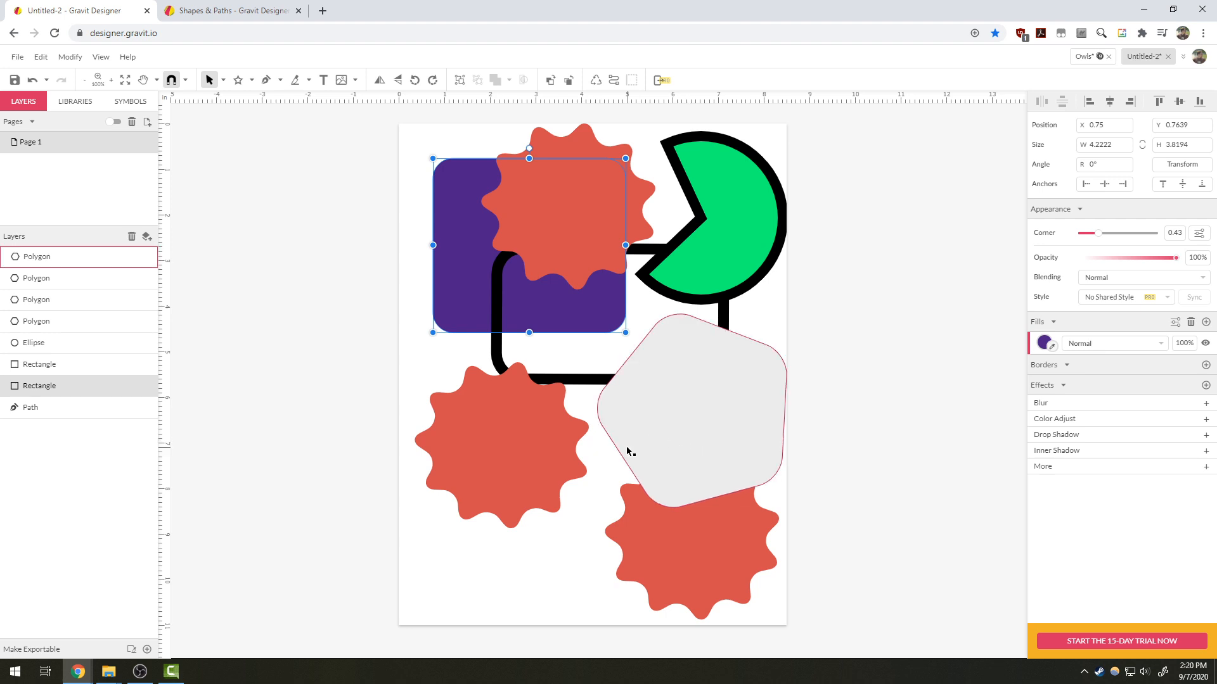
- Create a new design on a US-Letter portrait (8.5x11 in) page
left_click(17, 56)
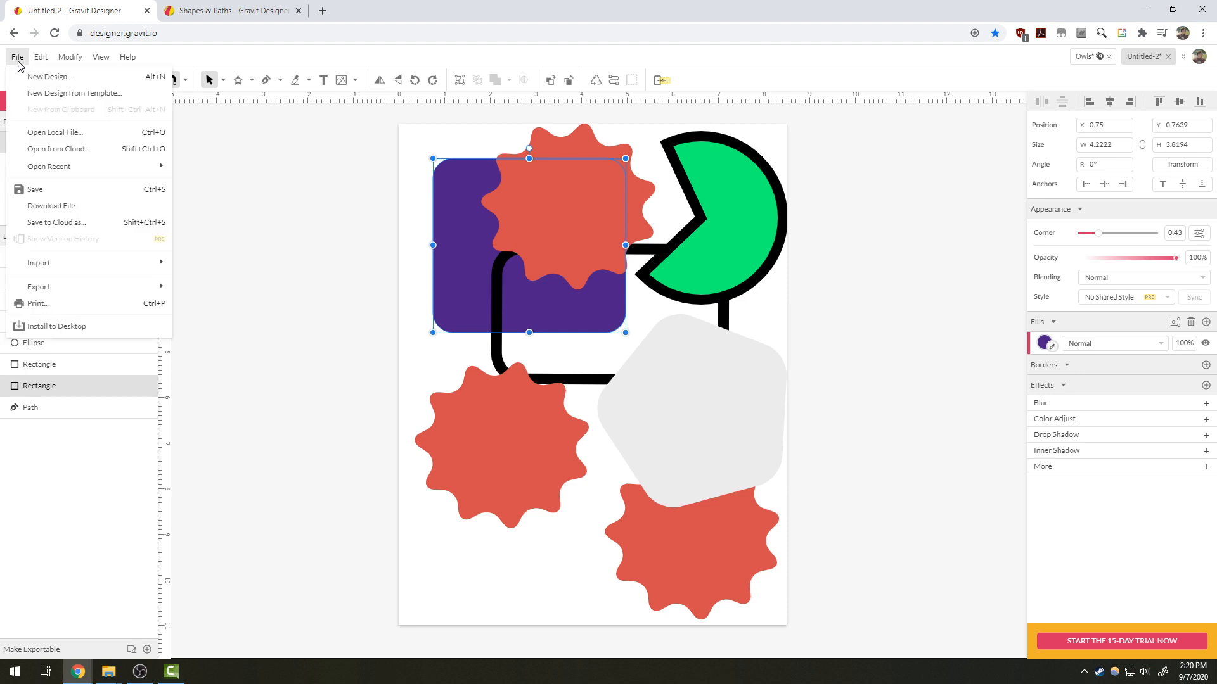
left_click(48, 76)
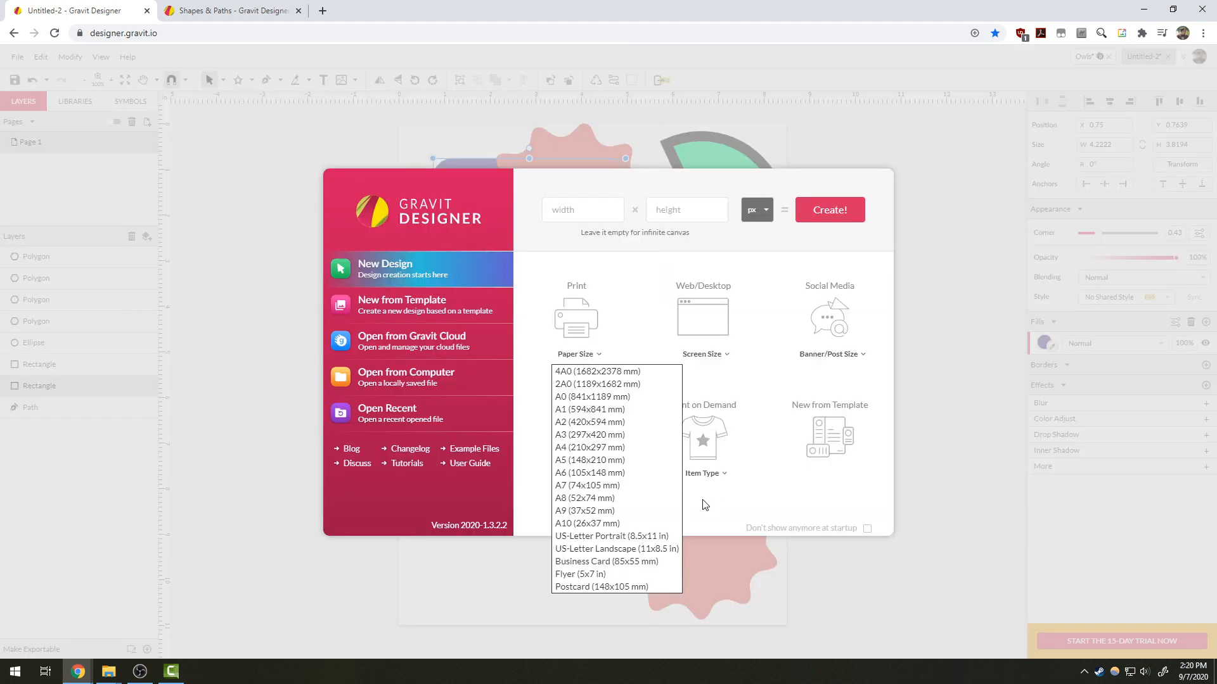
left_click(611, 536)
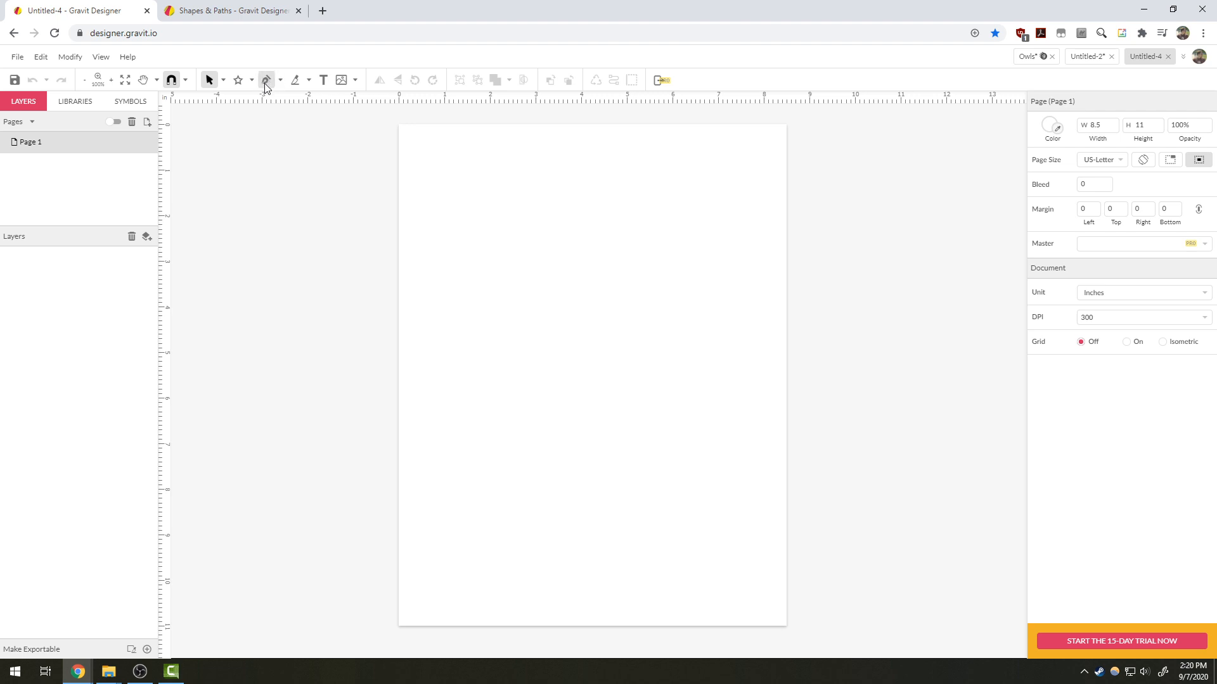
- Switch the pen tool dropdown to the Freehand tool for drawing the wavy line
left_click(280, 80)
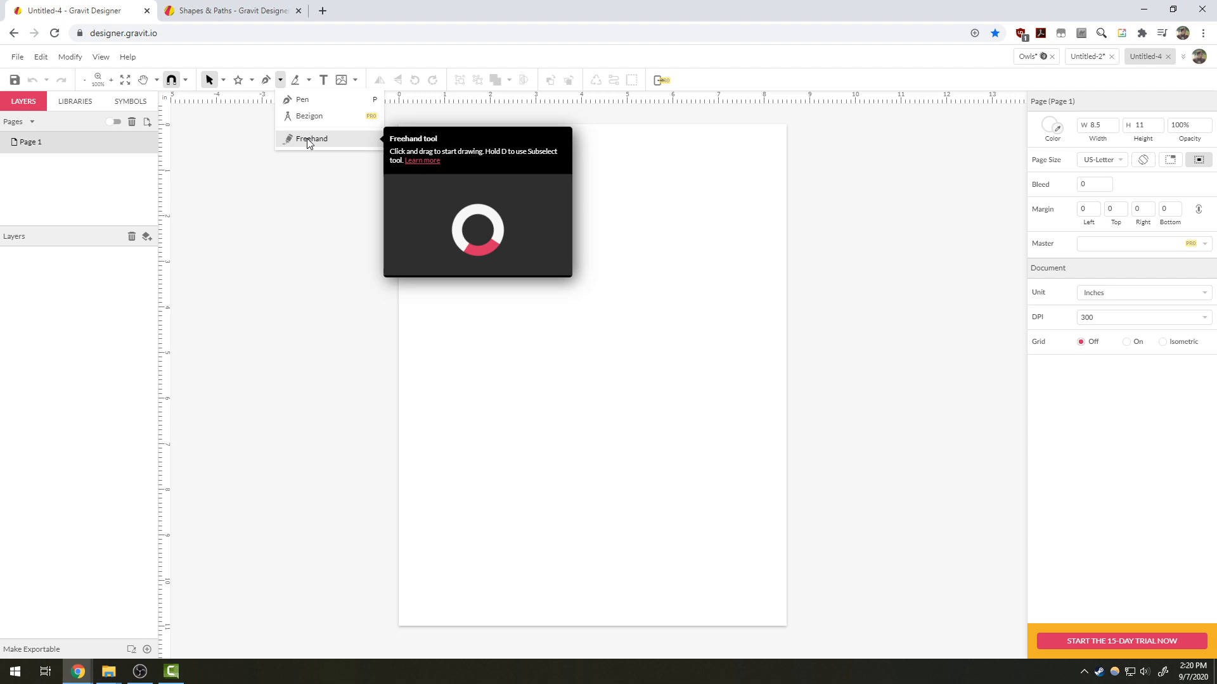
left_click(311, 138)
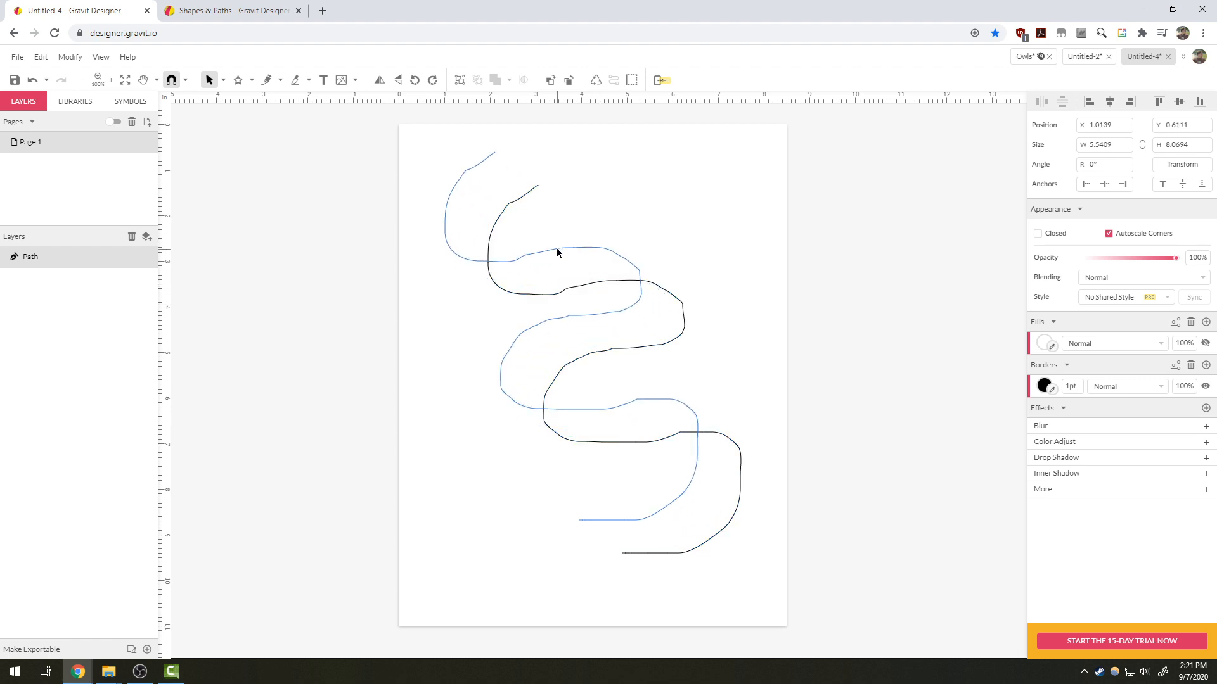
- Give the wavy path a red 8 pt border and a red fill
left_click(557, 252)
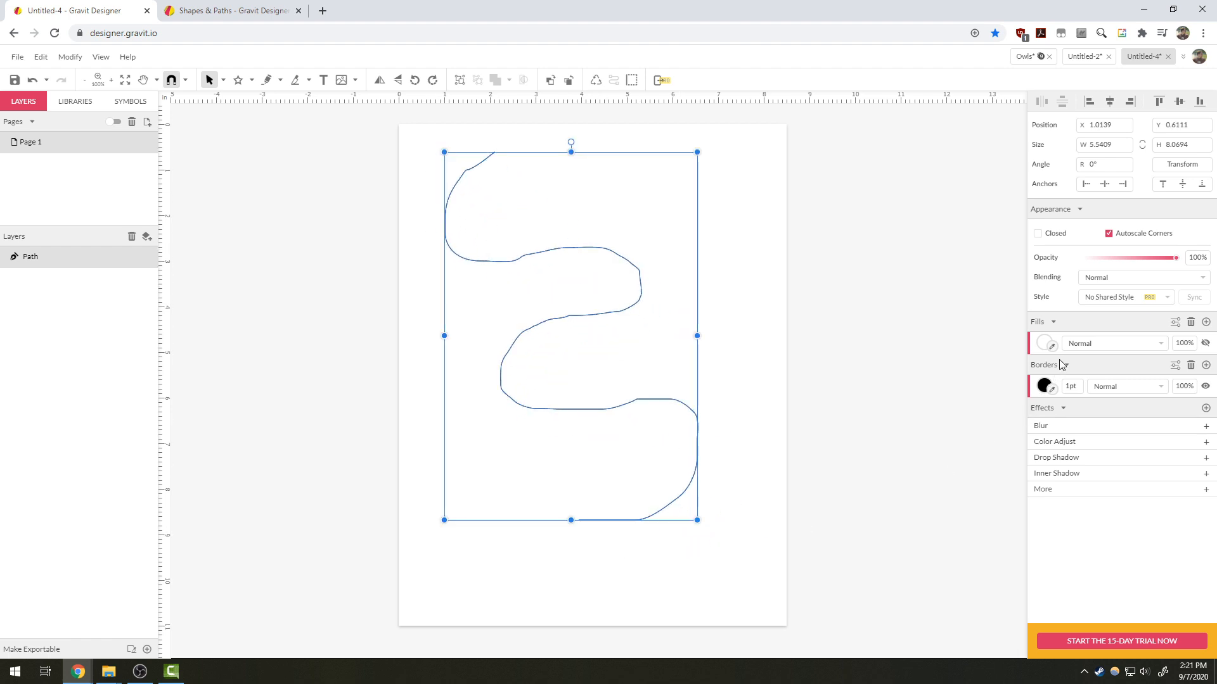
left_click(1044, 386)
type("8")
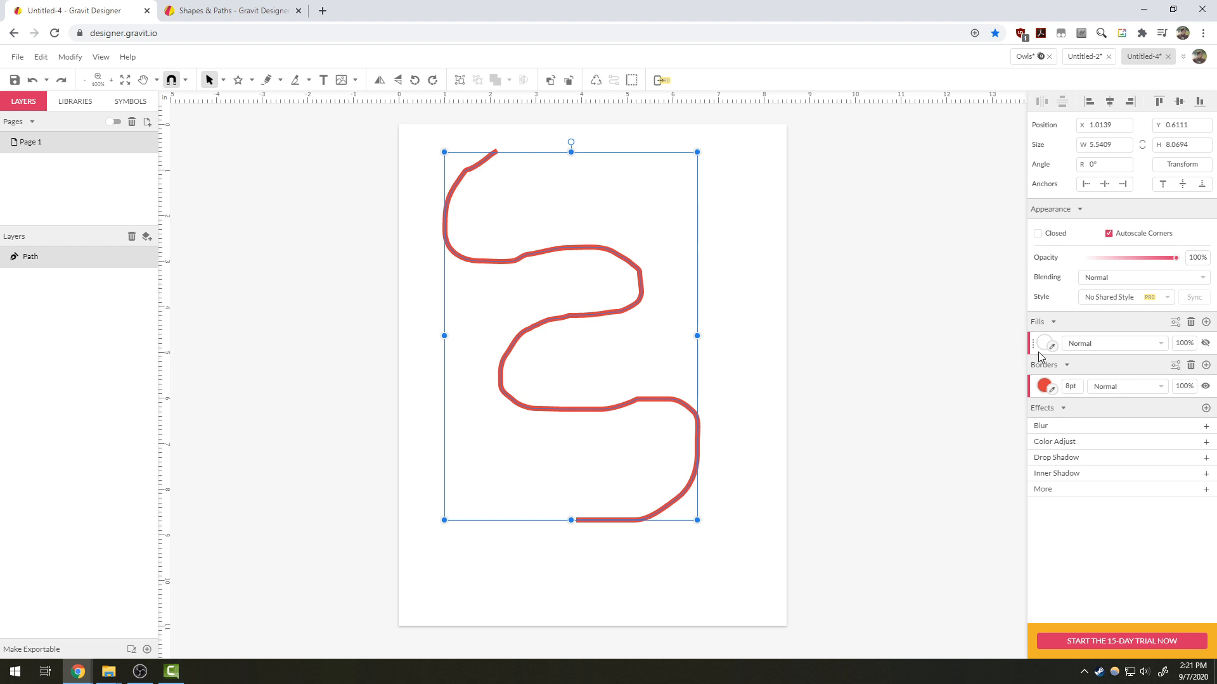
left_click(1045, 343)
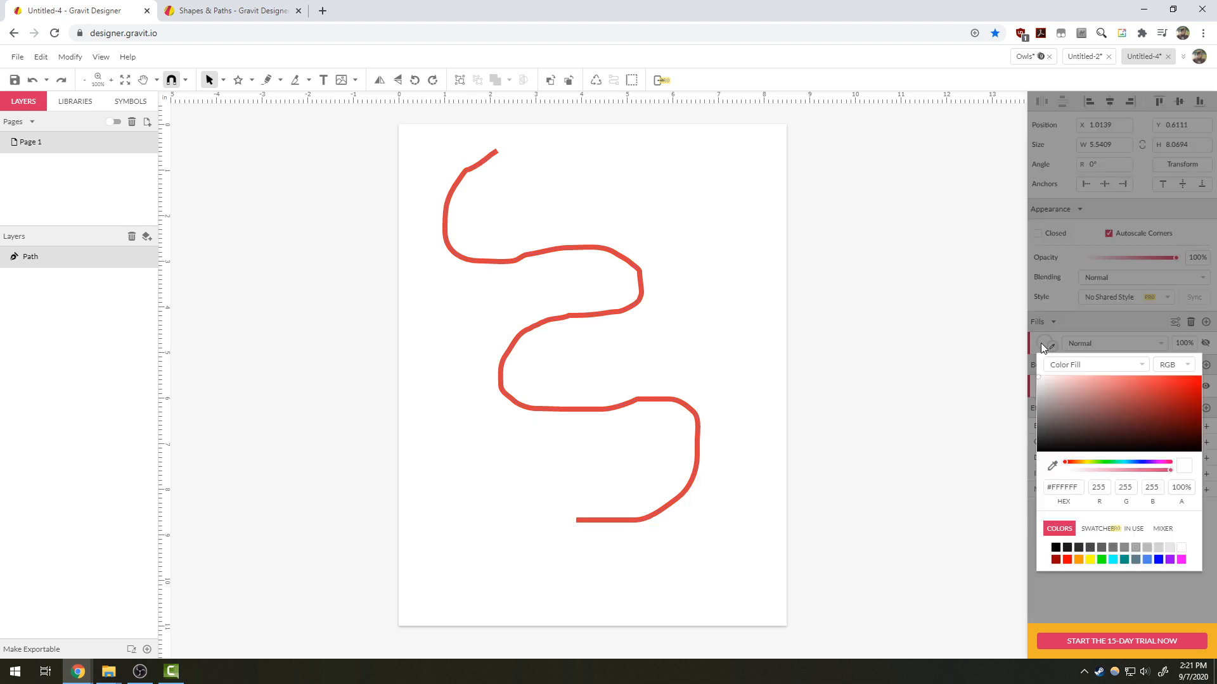
left_click(1178, 391)
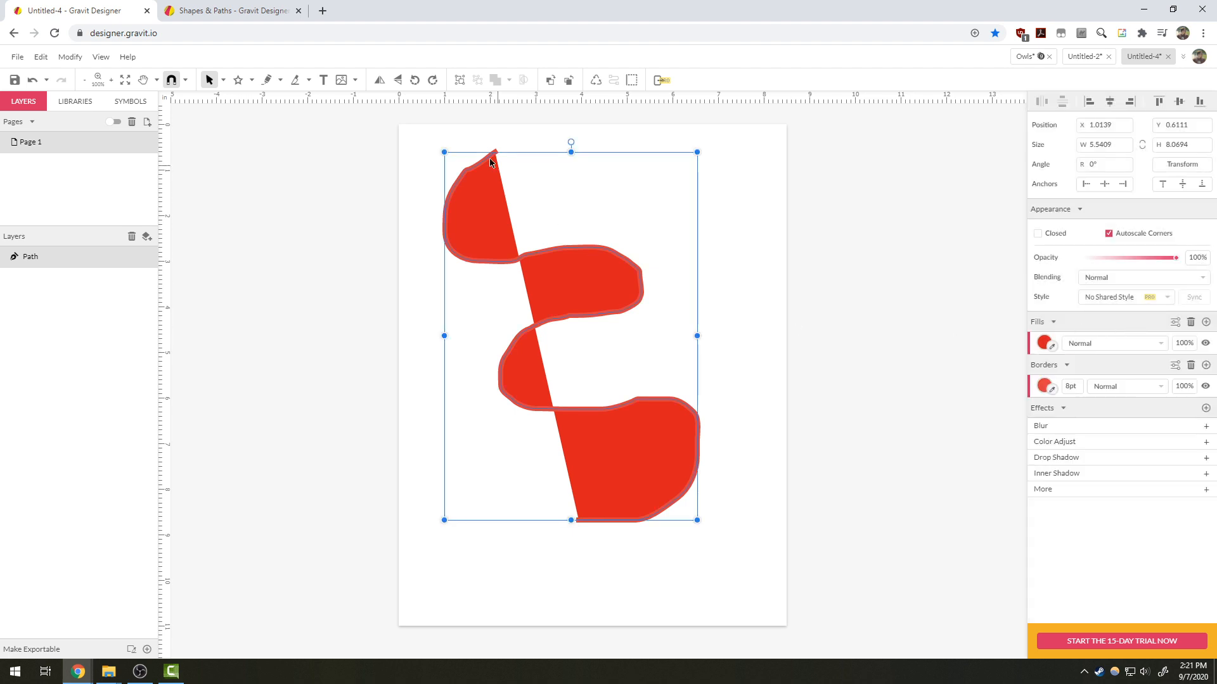
mouse_move(570, 438)
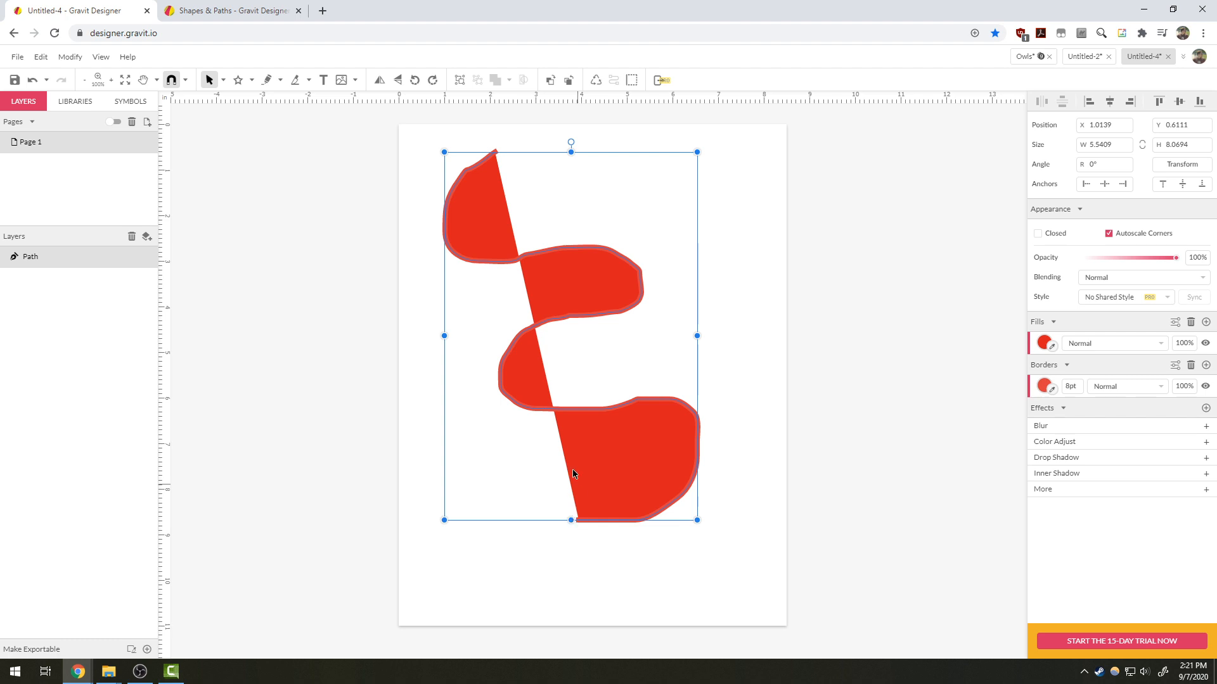
mouse_move(496, 159)
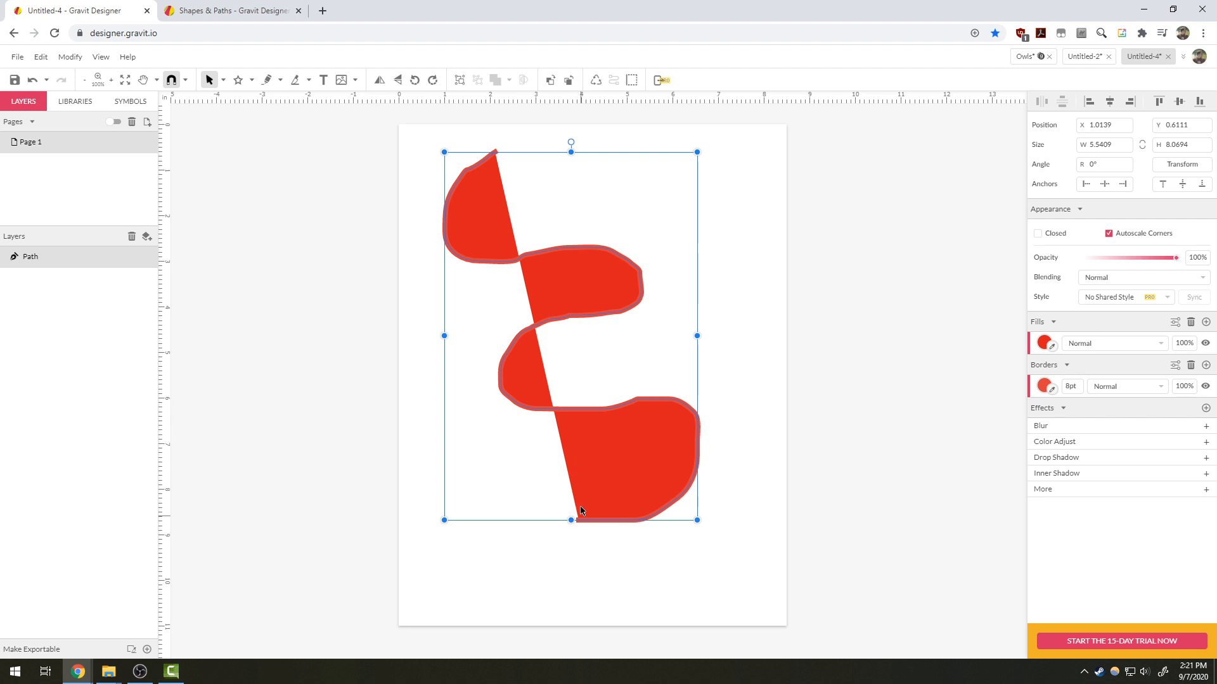
mouse_move(501, 165)
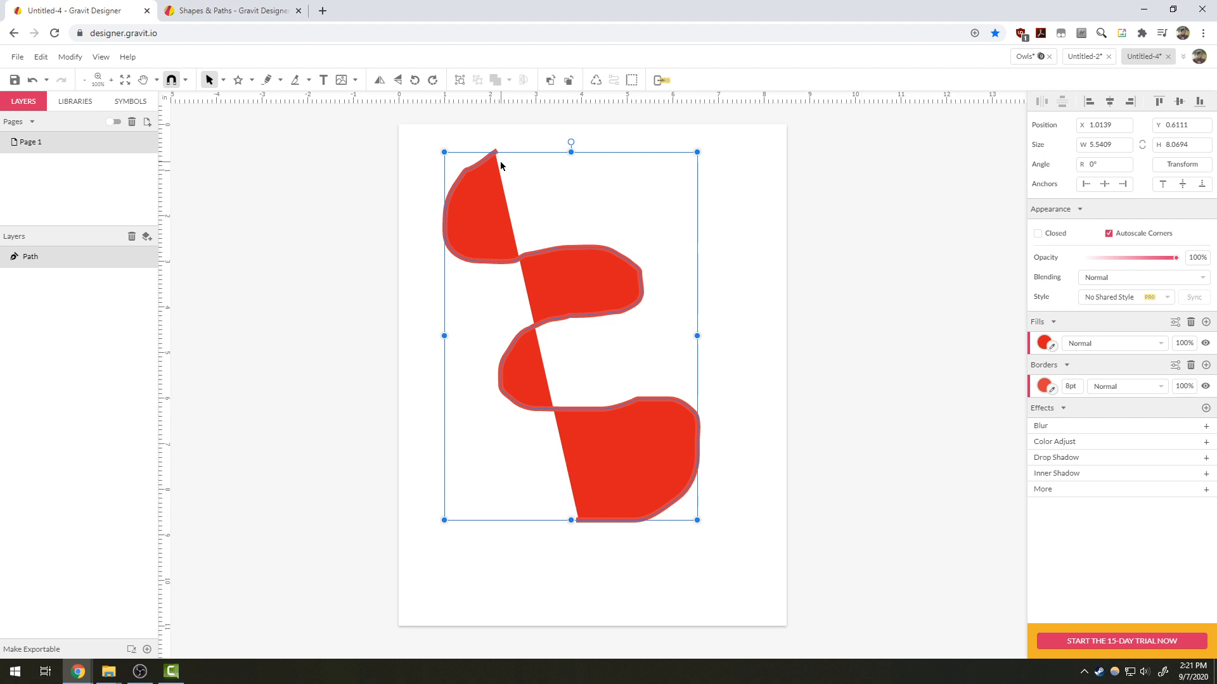
mouse_move(810, 516)
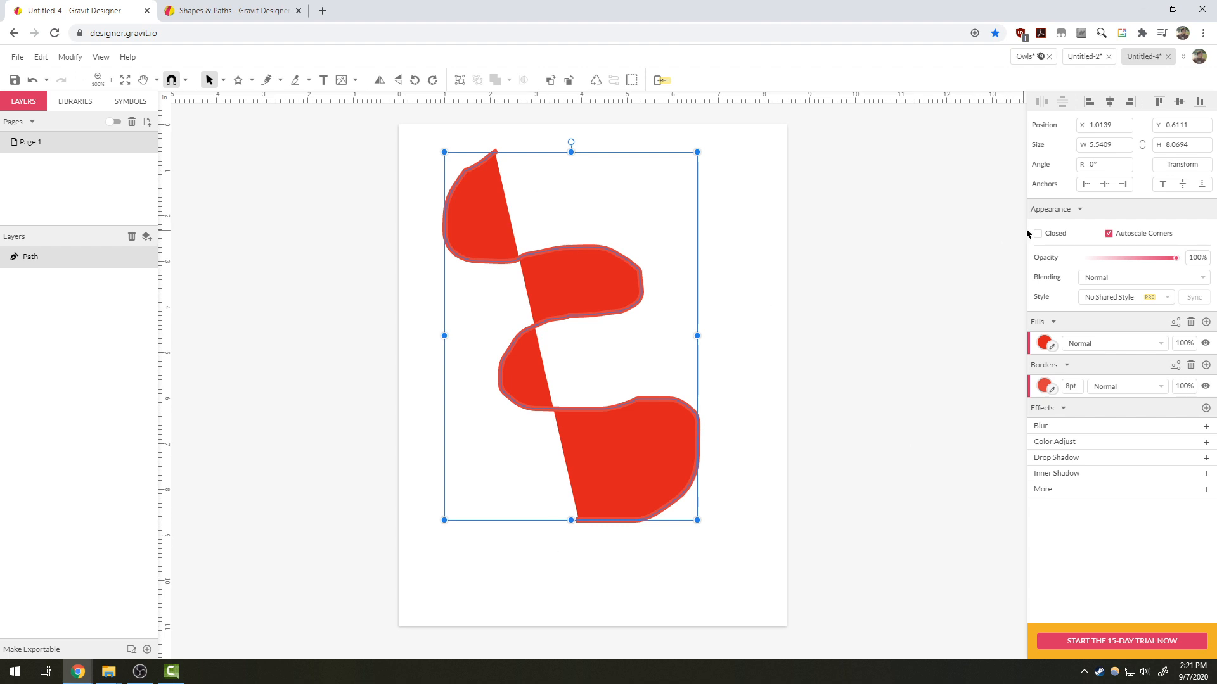
- Tick Closed in the Appearance panel to close the red wavy path
left_click(1036, 232)
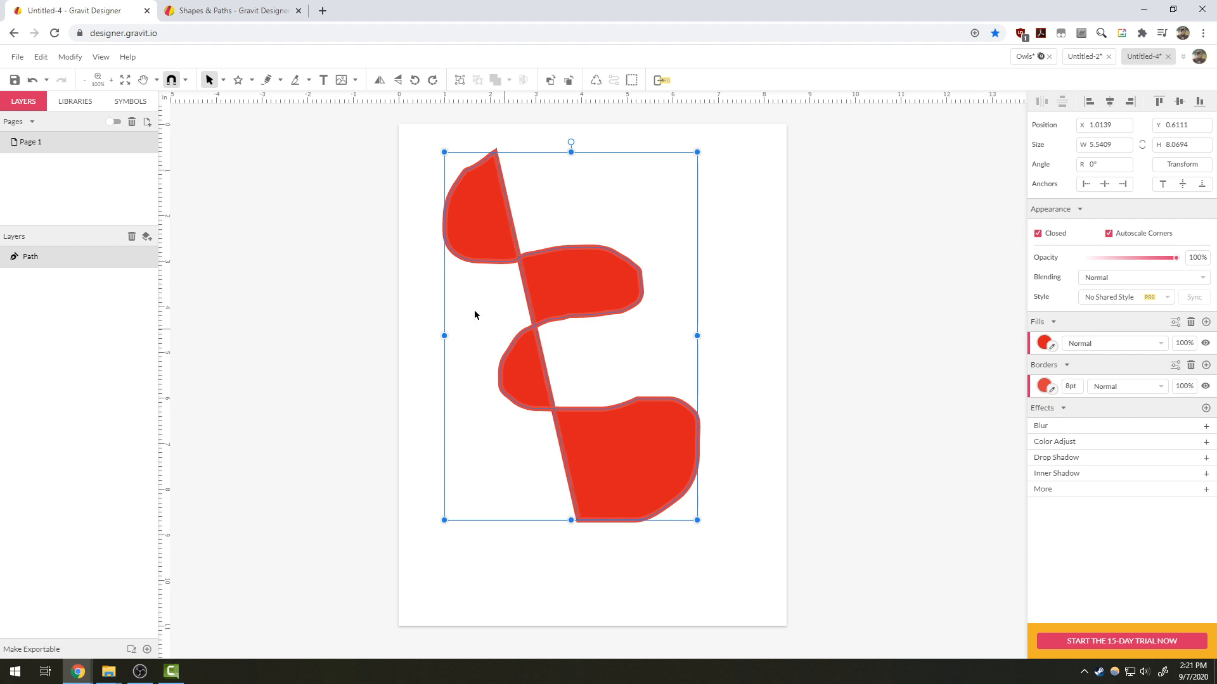
mouse_move(591, 604)
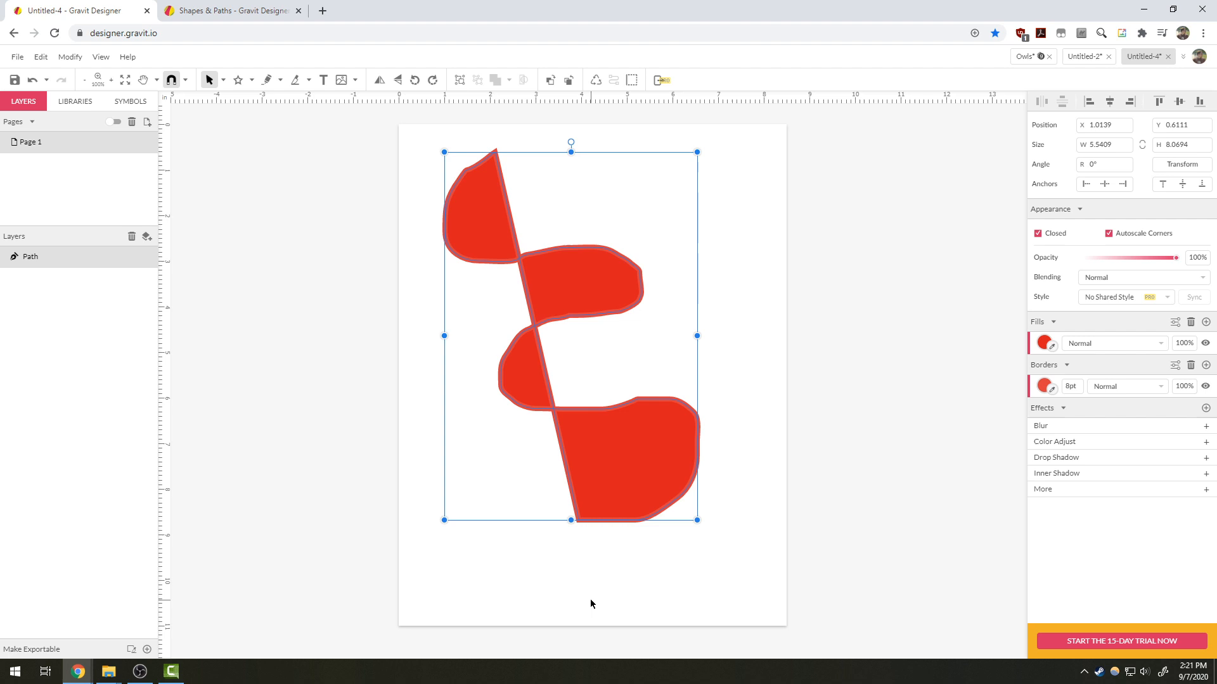
mouse_move(550, 319)
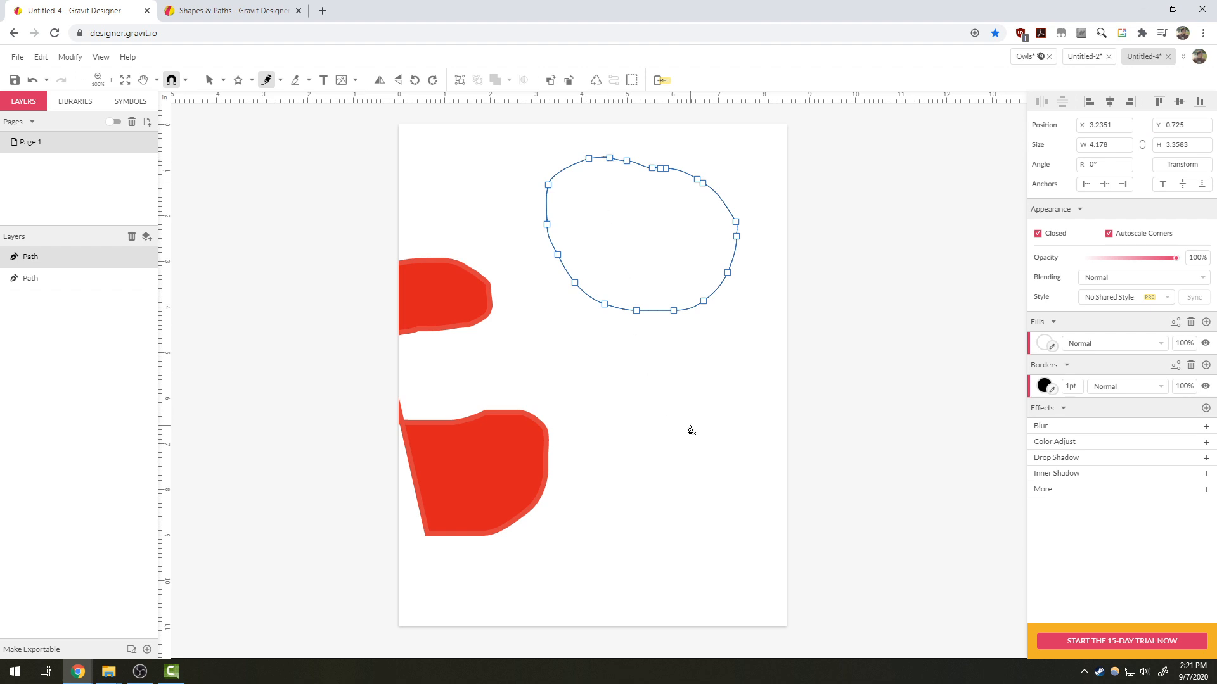
- Set the blob's fill colour to purple
left_click(1046, 342)
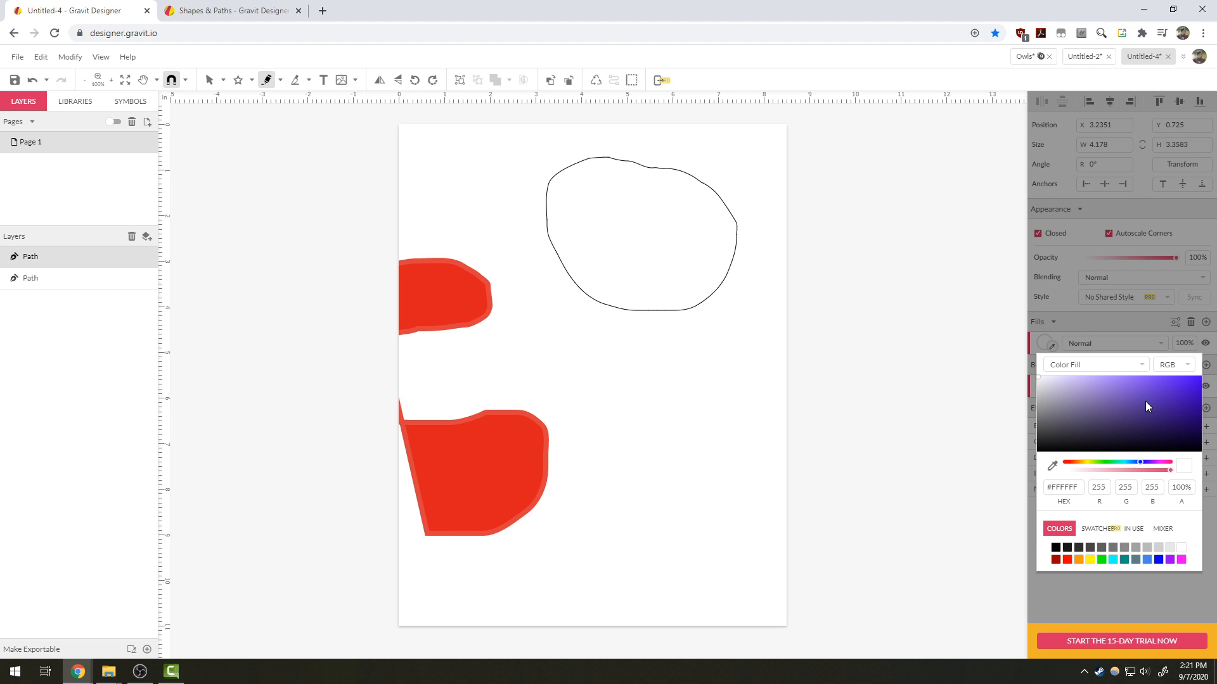
left_click(1155, 395)
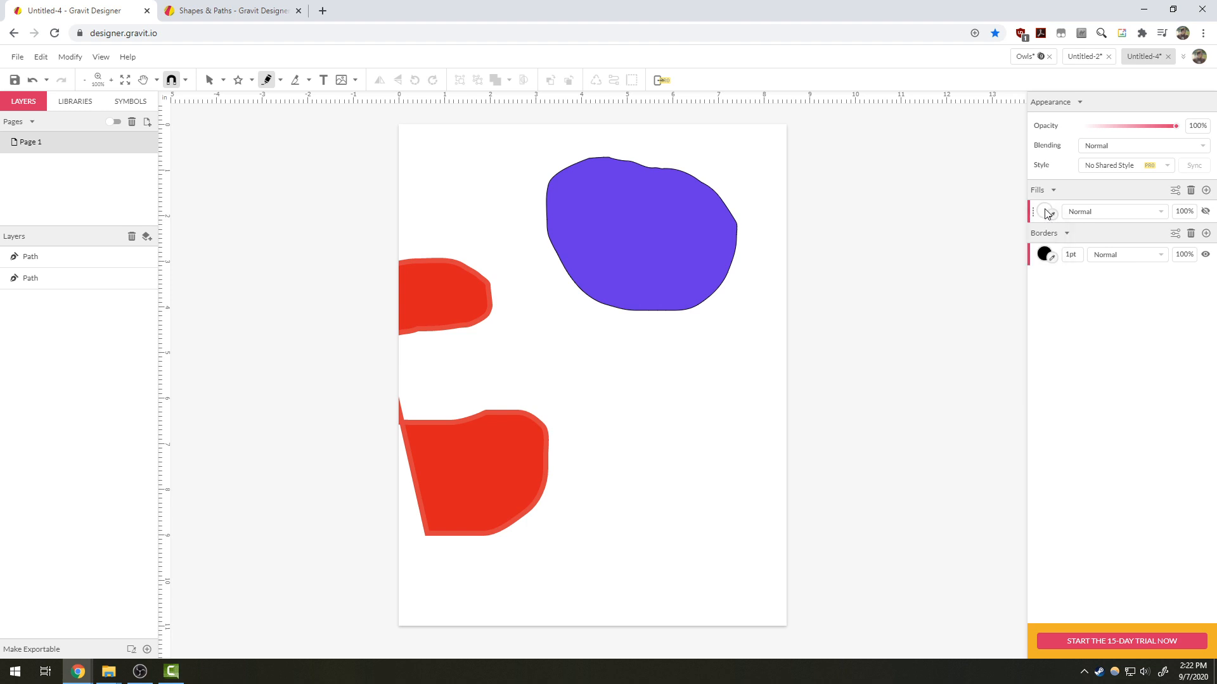
- Set new shapes to green fill, then draw a closed blob lower right
left_click(1044, 211)
type("12")
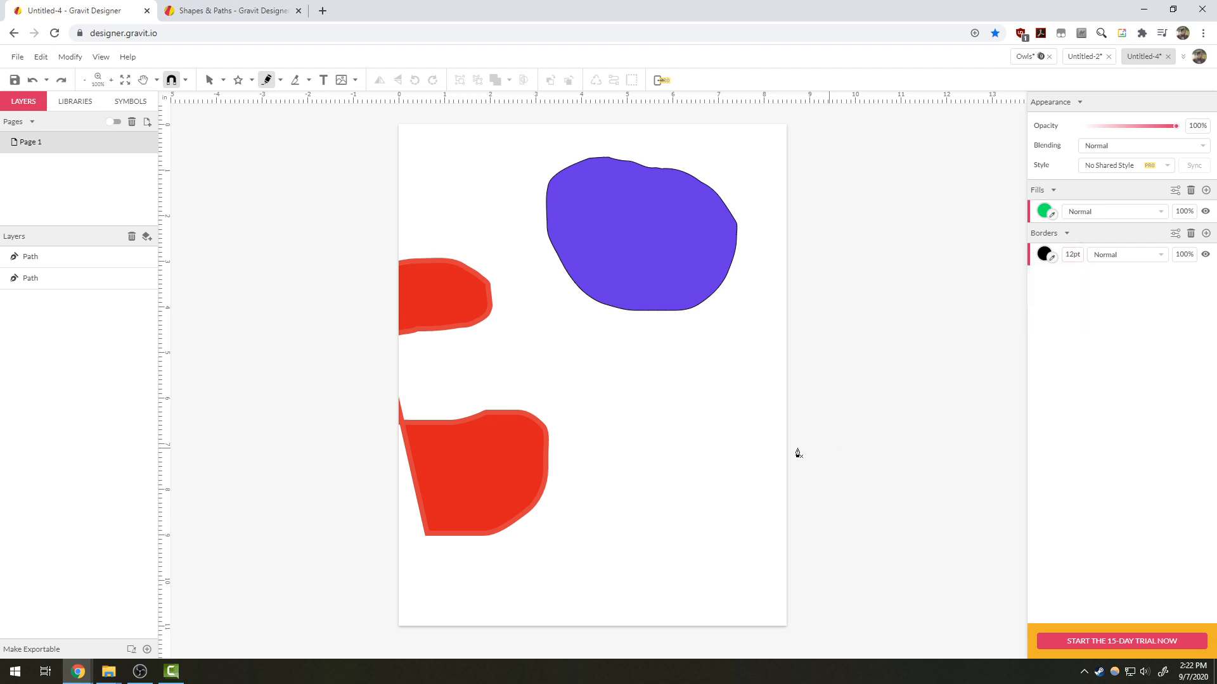
left_click_drag(730, 369, 733, 435)
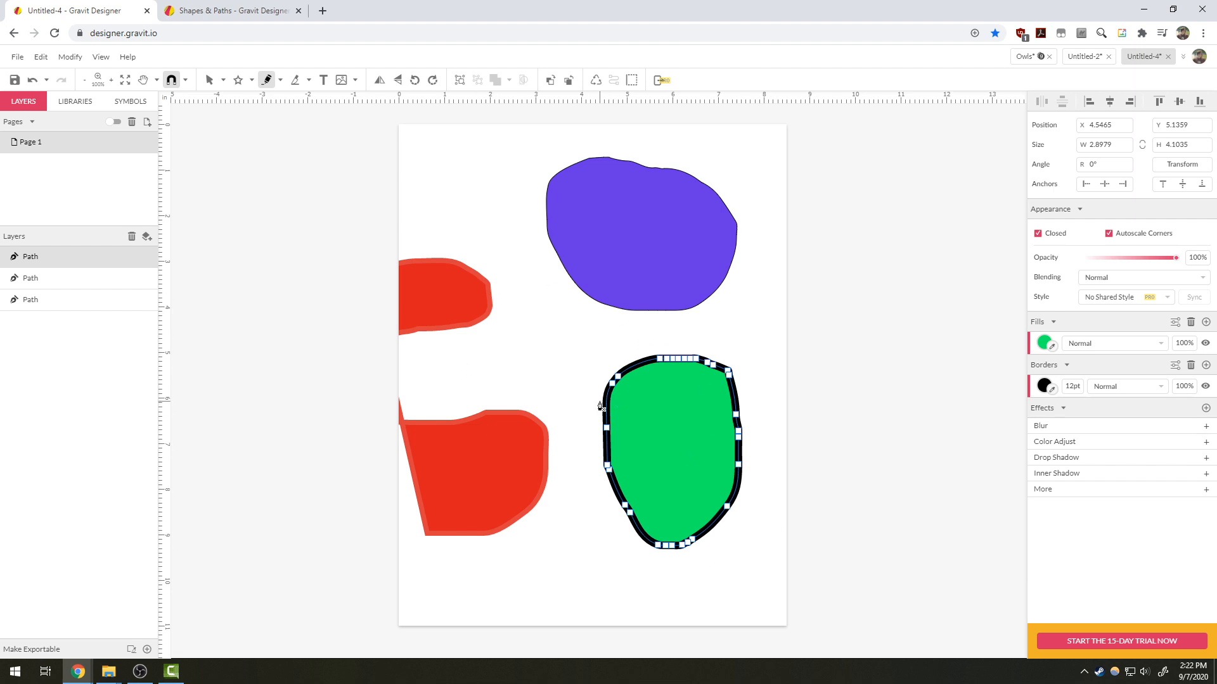
mouse_move(515, 317)
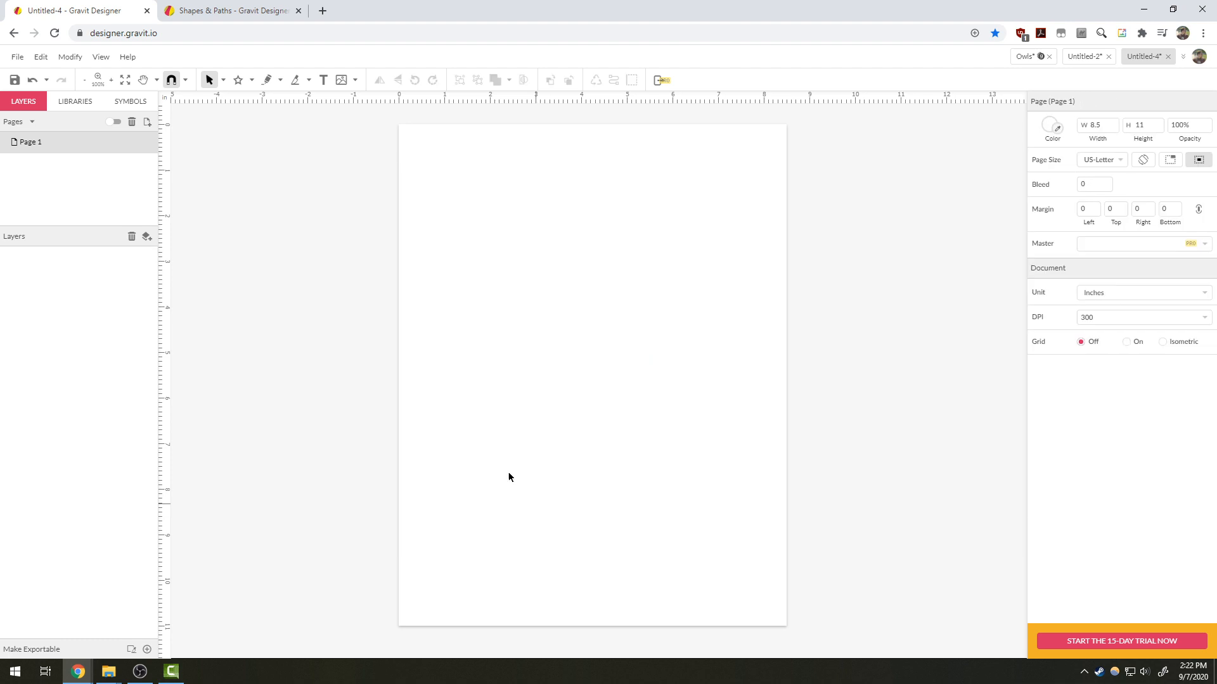
- Switch from the path tools dropdown to the point-by-point Pen tool
left_click(280, 80)
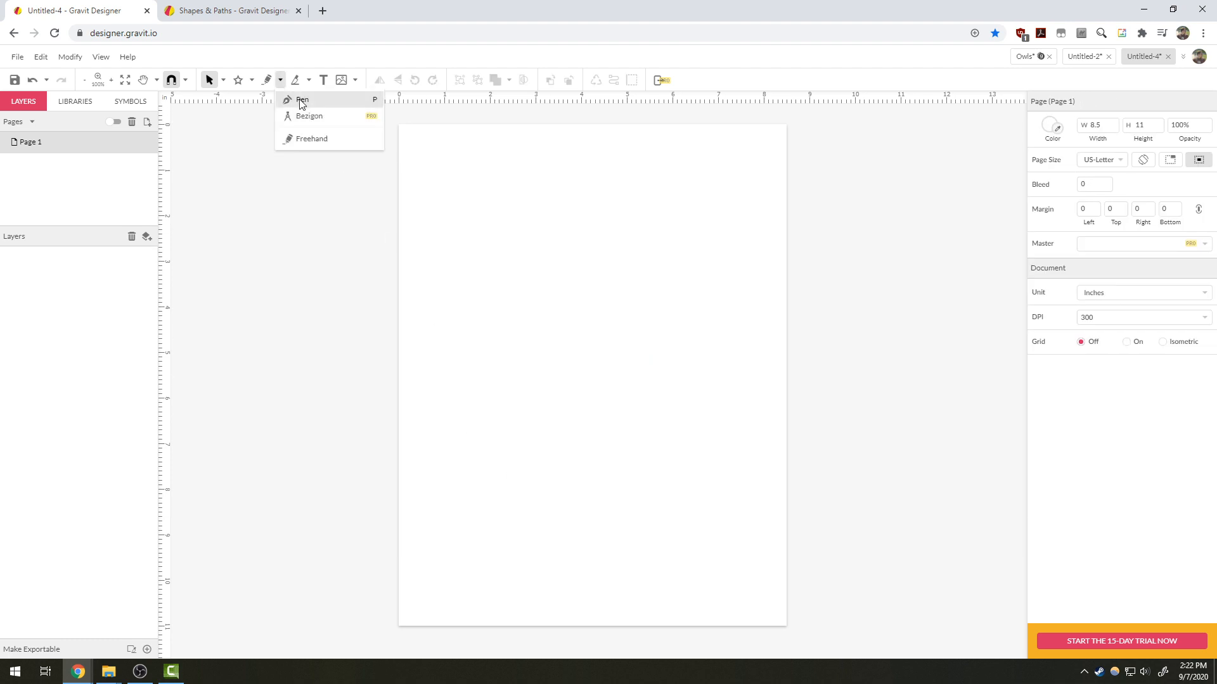
left_click(301, 100)
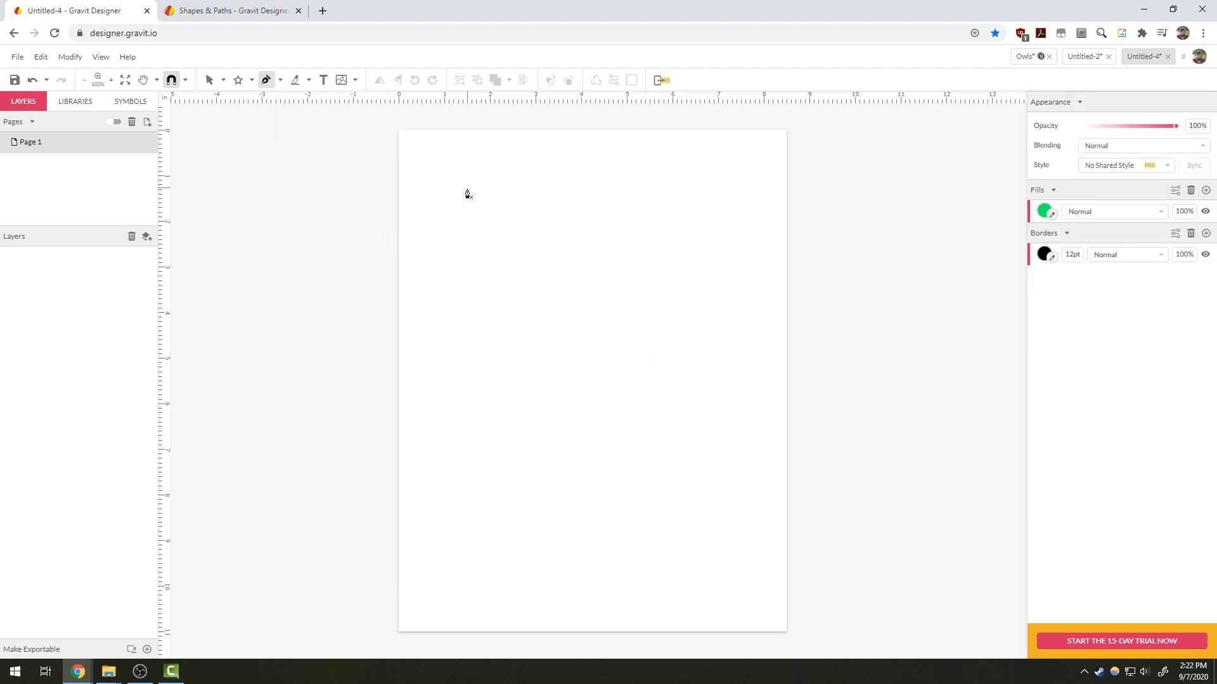
mouse_move(548, 193)
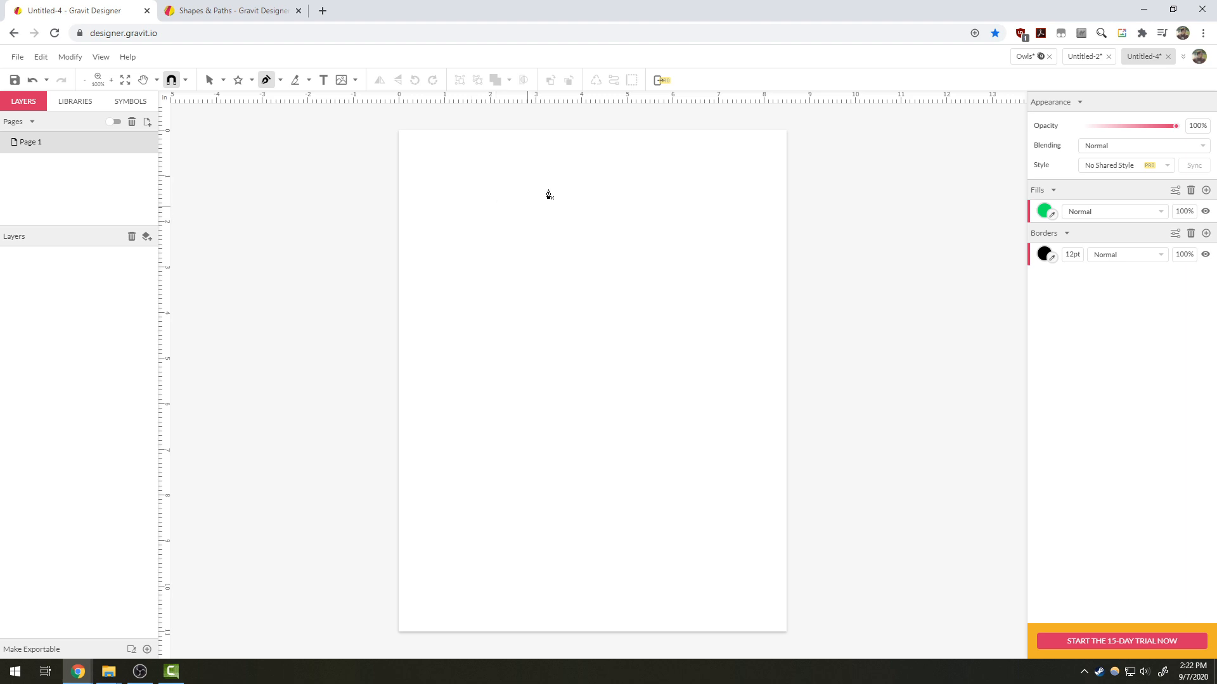
mouse_move(466, 200)
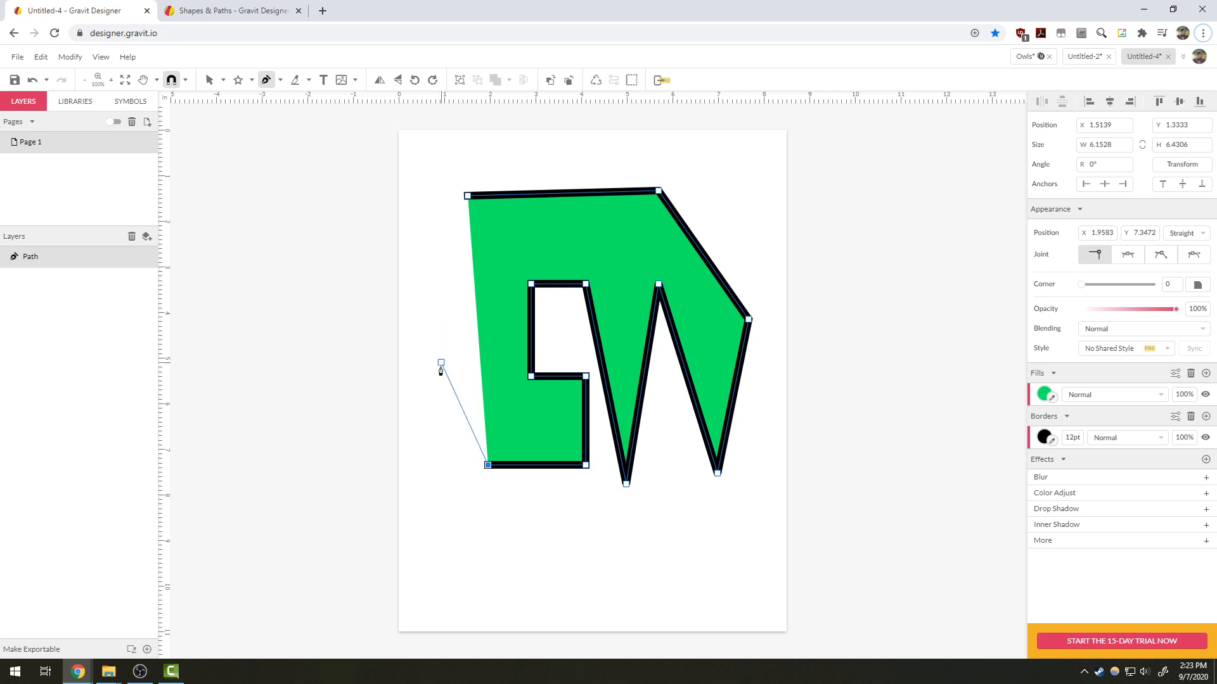
- Drag Bézier points to curve the lower-left edge and add a wavy left side
left_click_drag(440, 363, 410, 295)
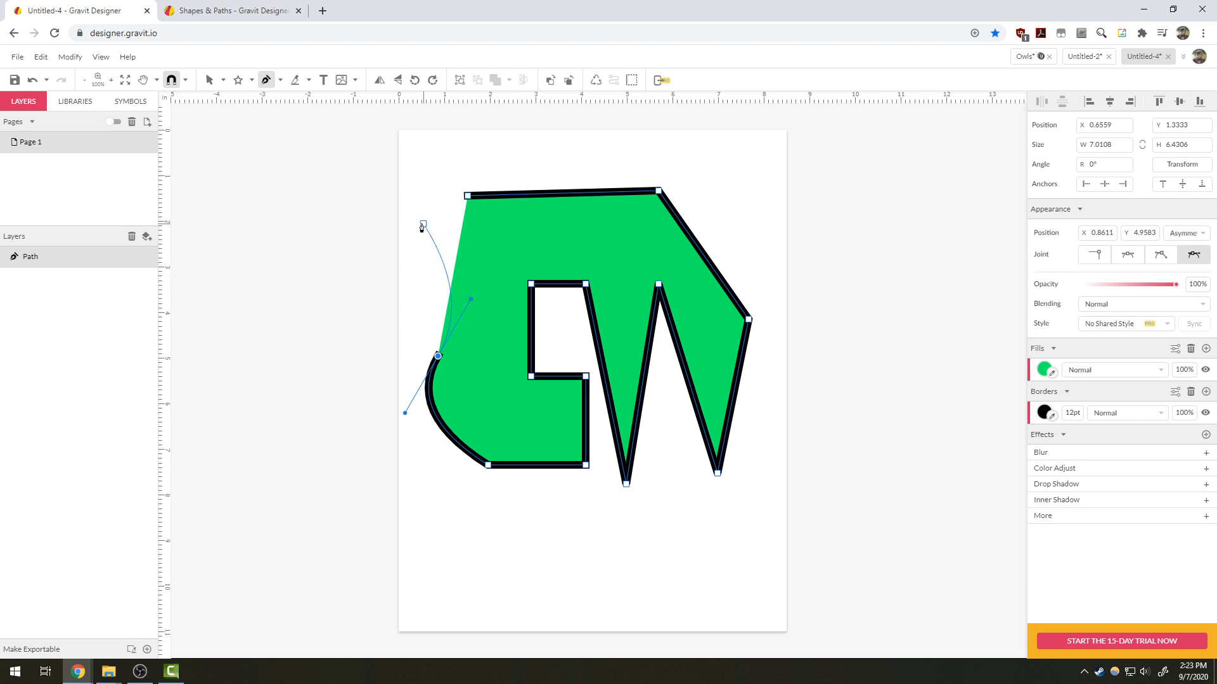
left_click_drag(422, 225, 412, 269)
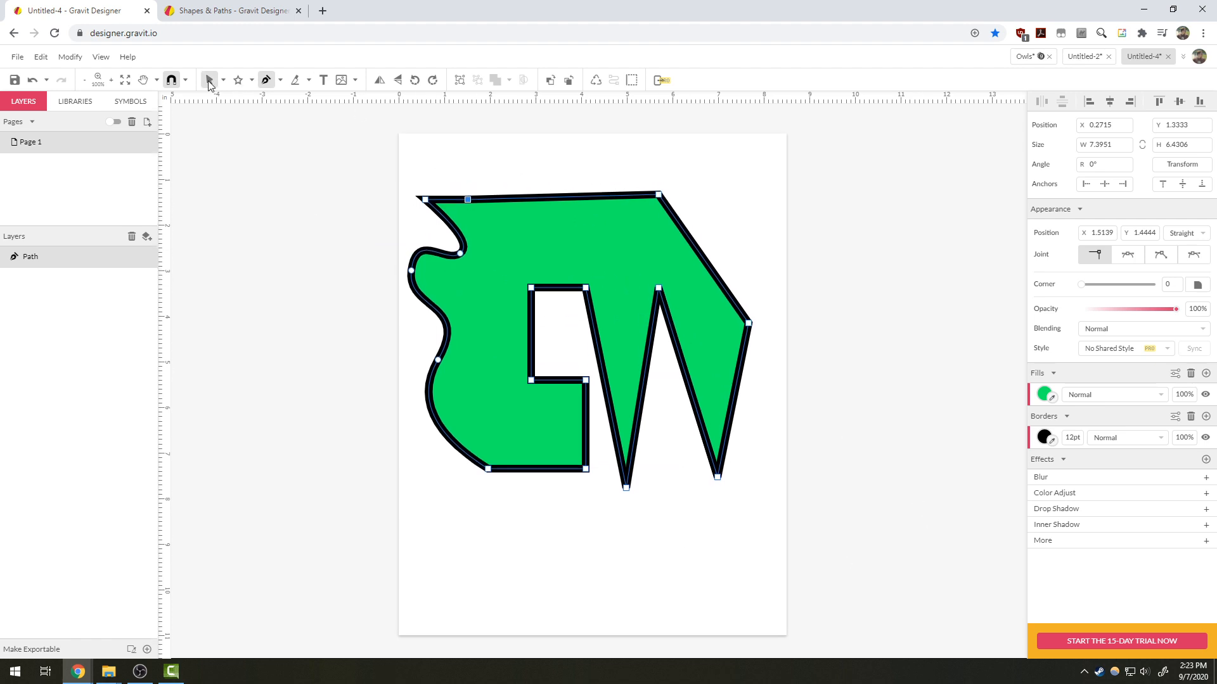
- Switch to the Pointer tool to select the finished green shape
left_click(266, 80)
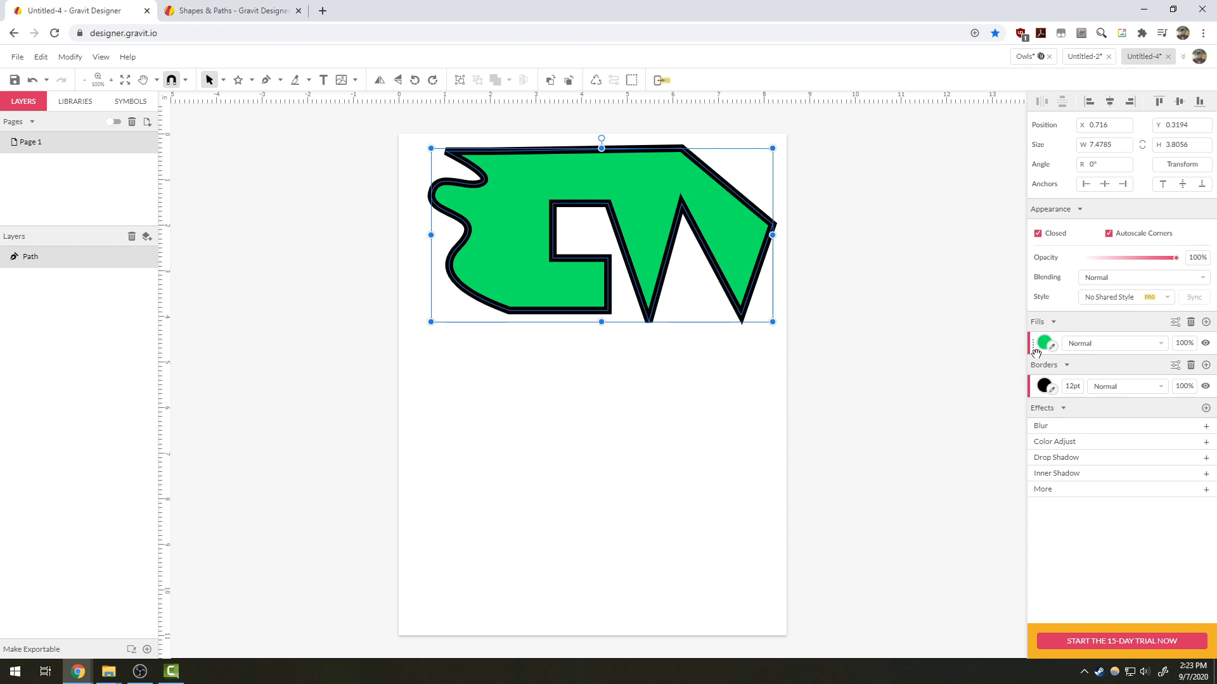
mouse_move(701, 284)
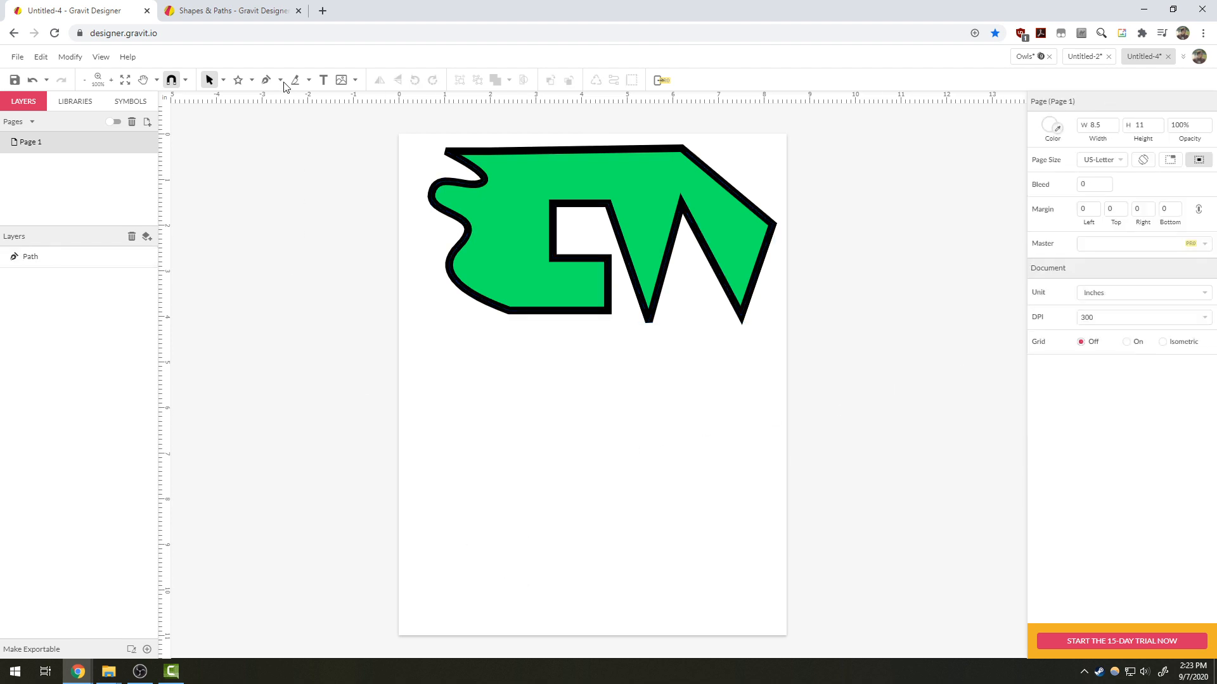
- Draw a zigzag path lower down, then remove both green shapes from the page
left_click_drag(487, 360, 445, 521)
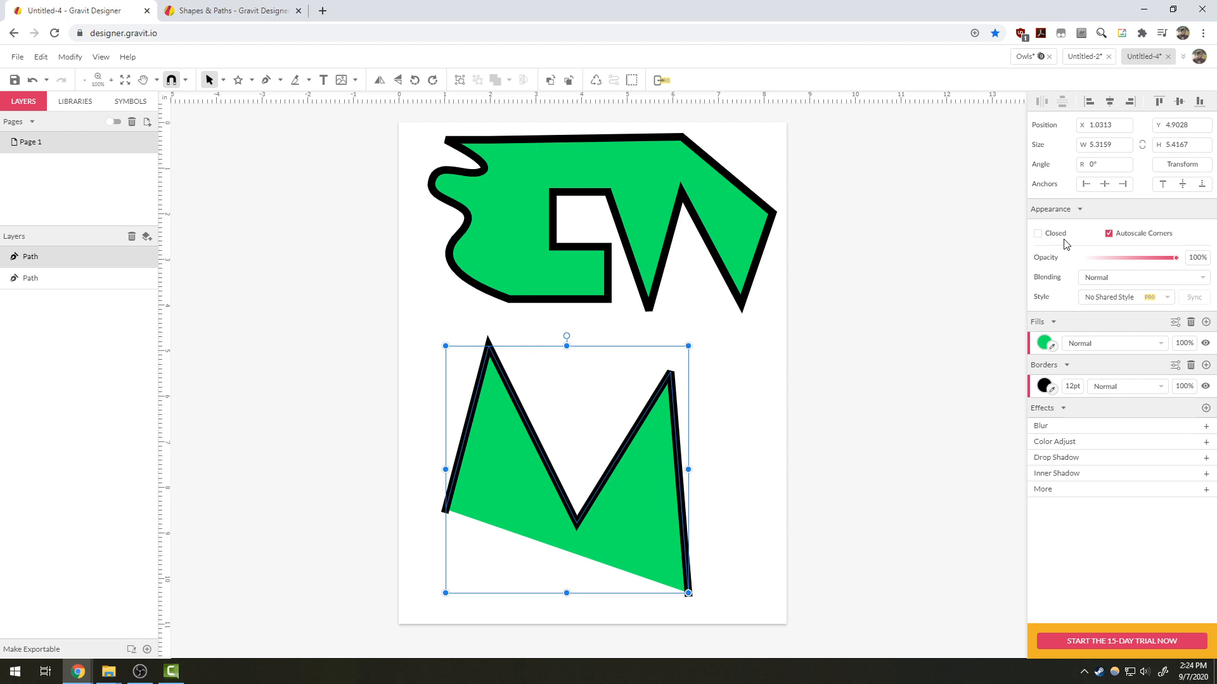
left_click(1037, 234)
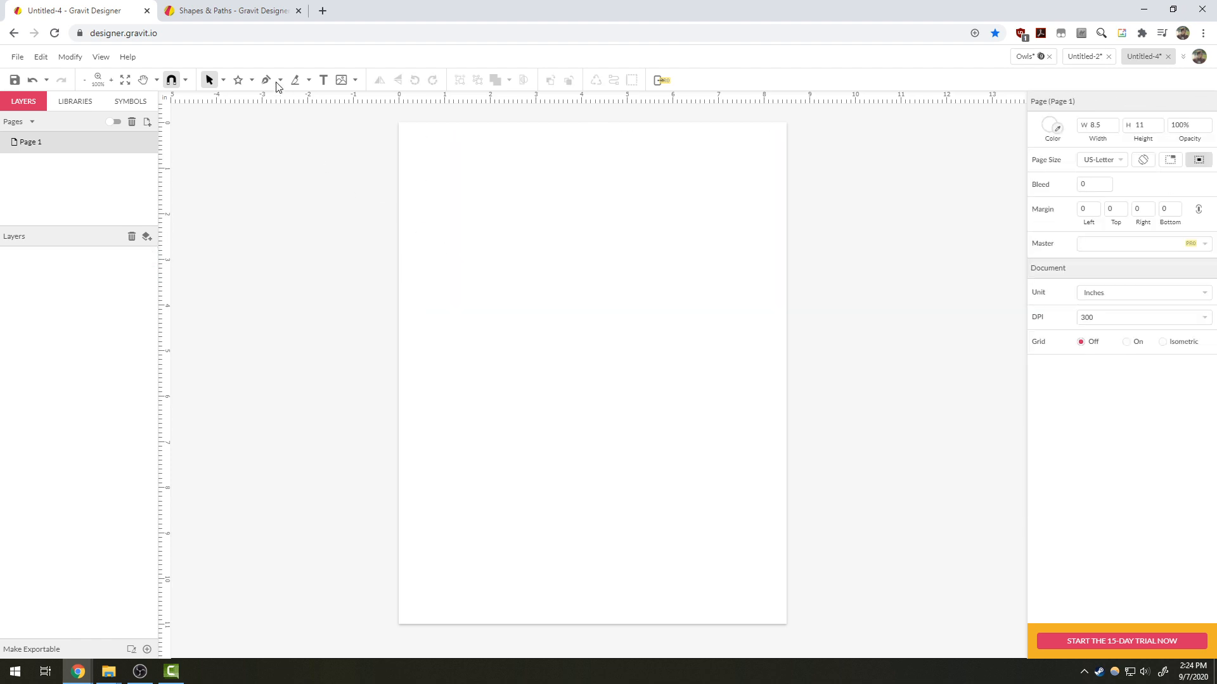
- Begin a new pen path and bend its first anchors into the arched top
left_click(265, 80)
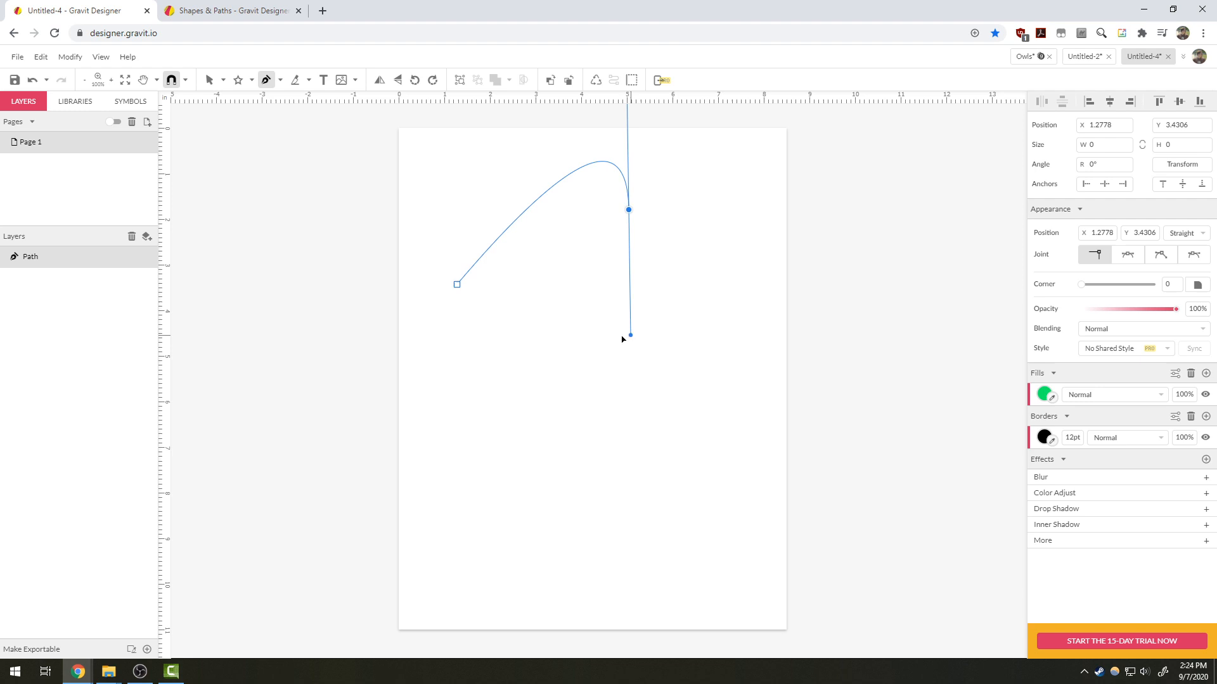
left_click_drag(629, 335, 665, 219)
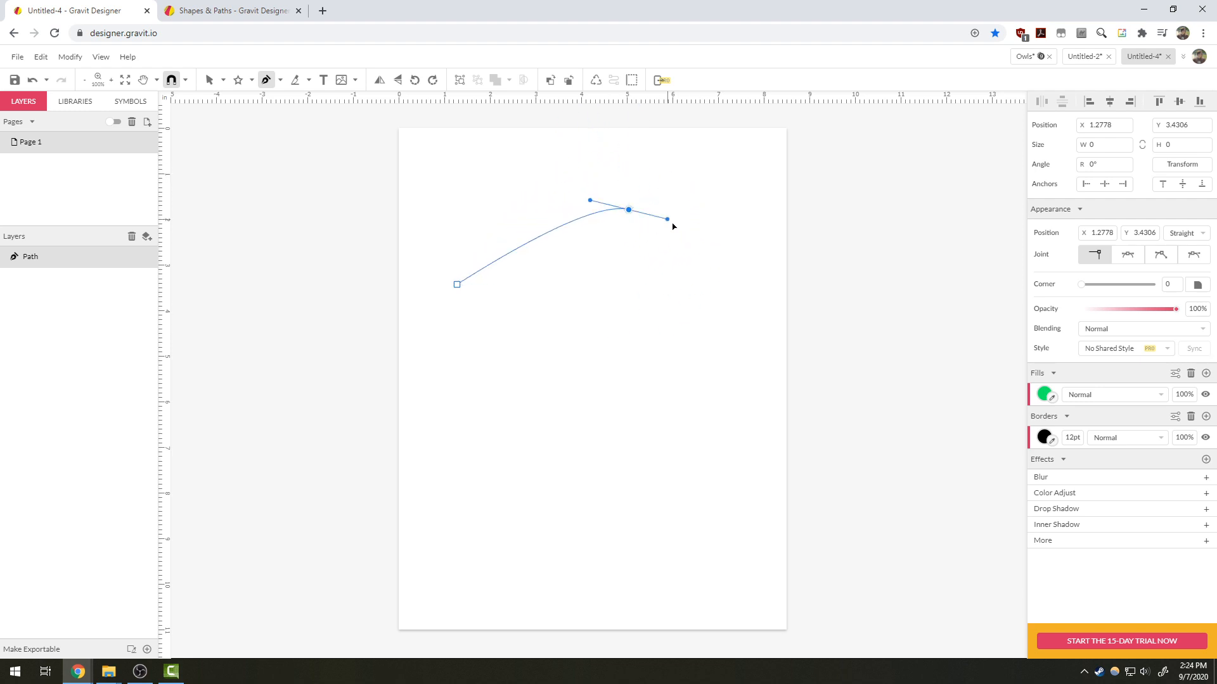
left_click_drag(666, 218, 664, 207)
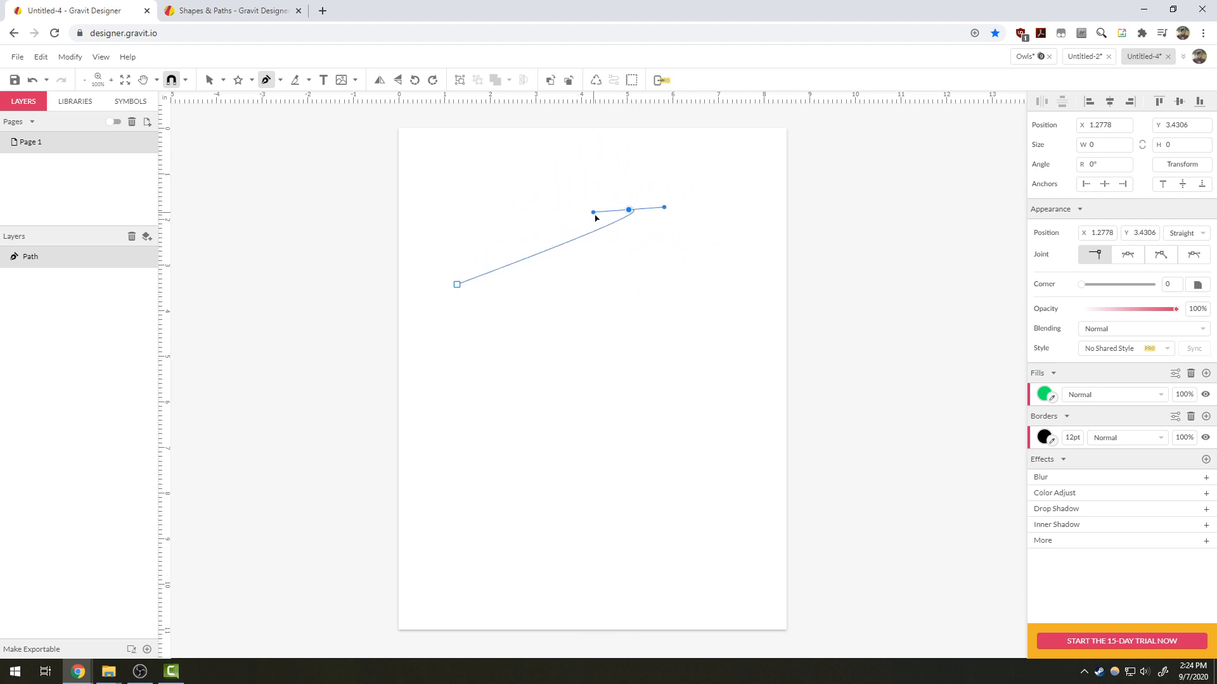
left_click_drag(664, 208, 684, 263)
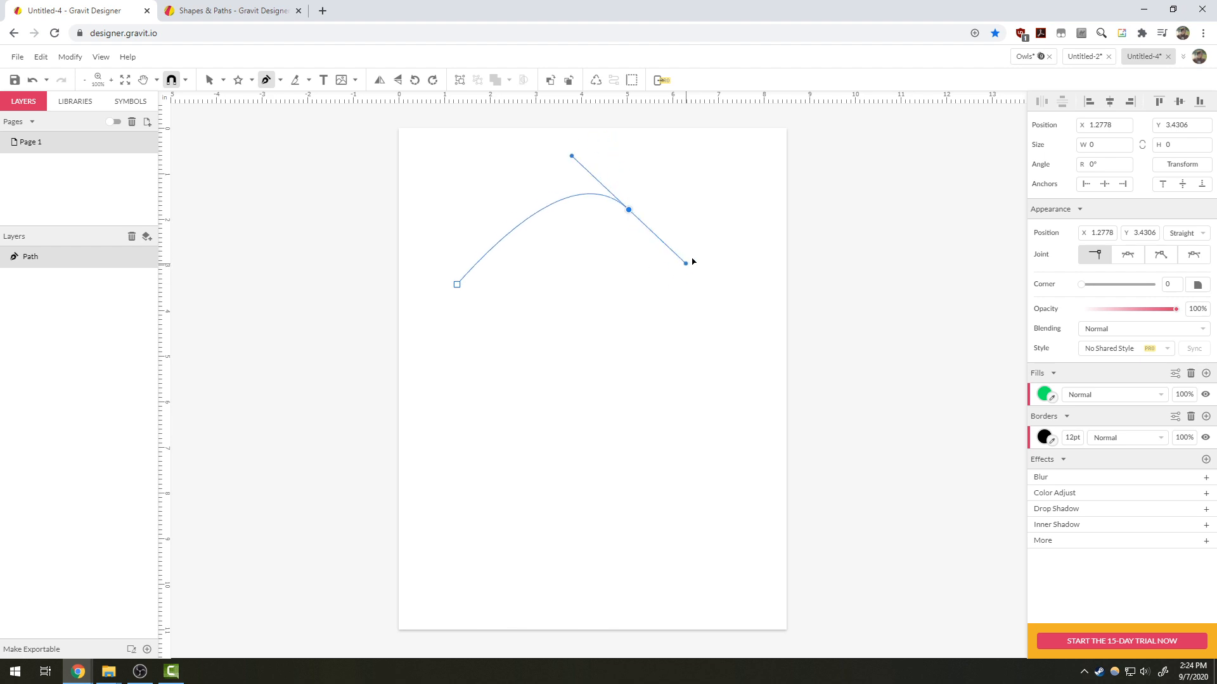
left_click_drag(684, 261, 716, 370)
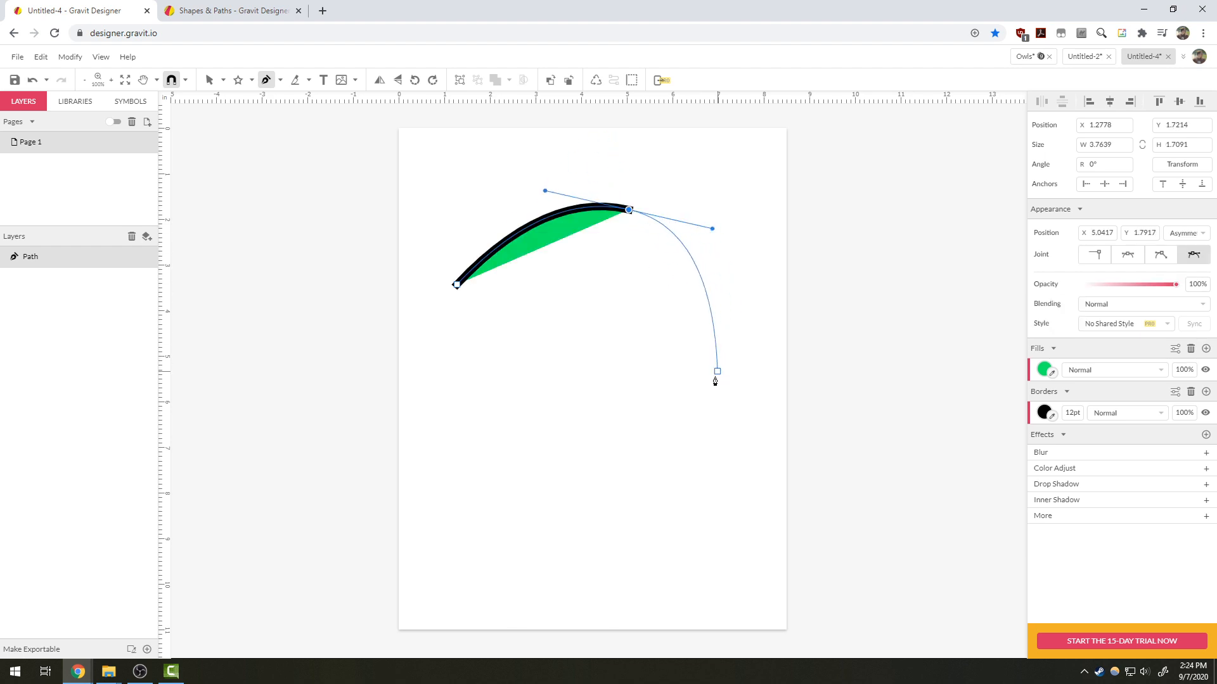
- Extend the path with curved anchor points rounding down the right side
left_click_drag(715, 370, 665, 124)
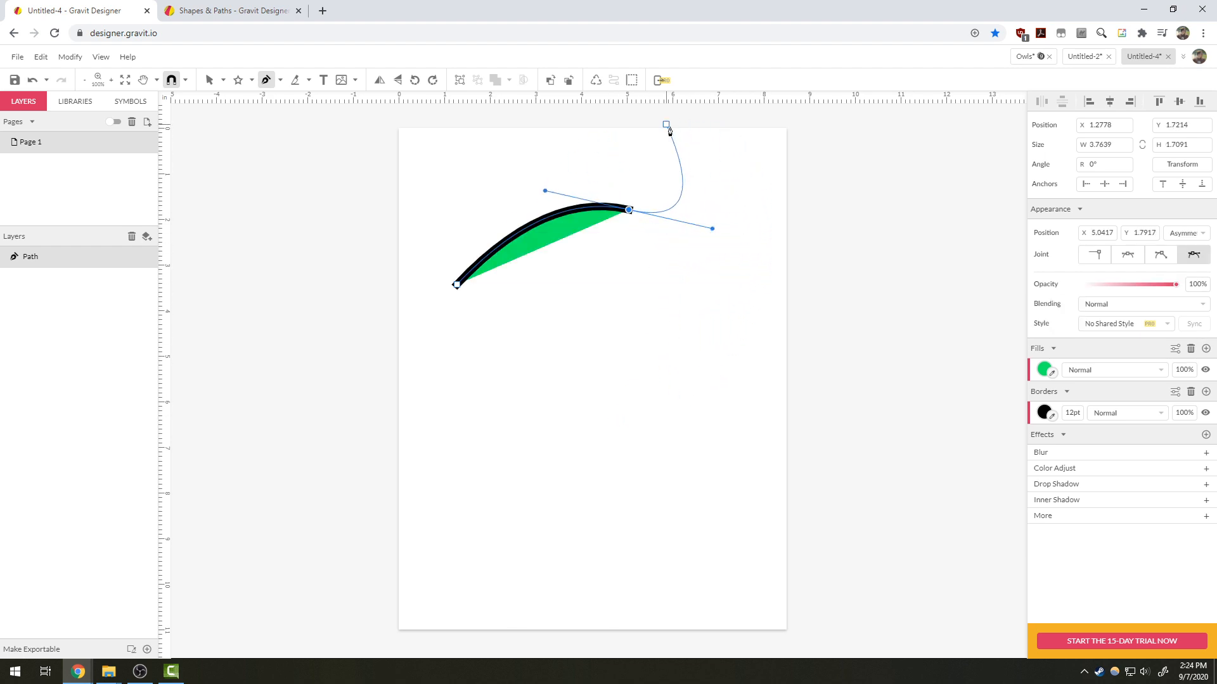
left_click_drag(664, 125, 698, 147)
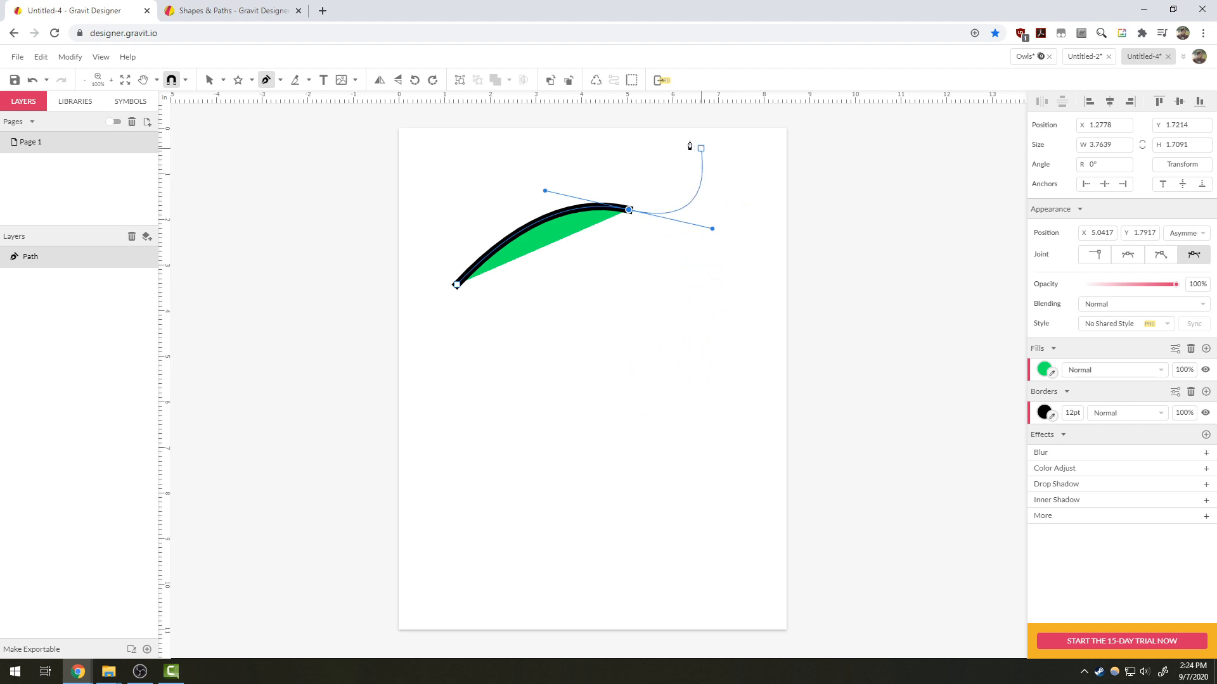
left_click_drag(698, 163, 673, 365)
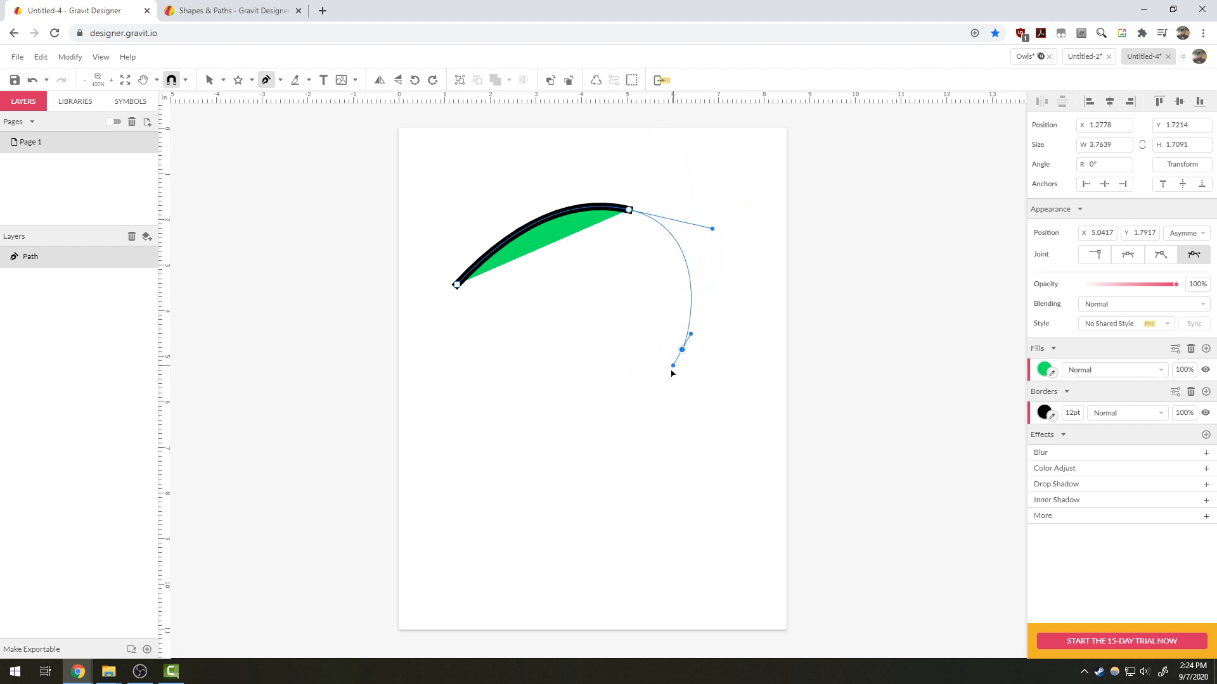
left_click_drag(672, 365, 680, 431)
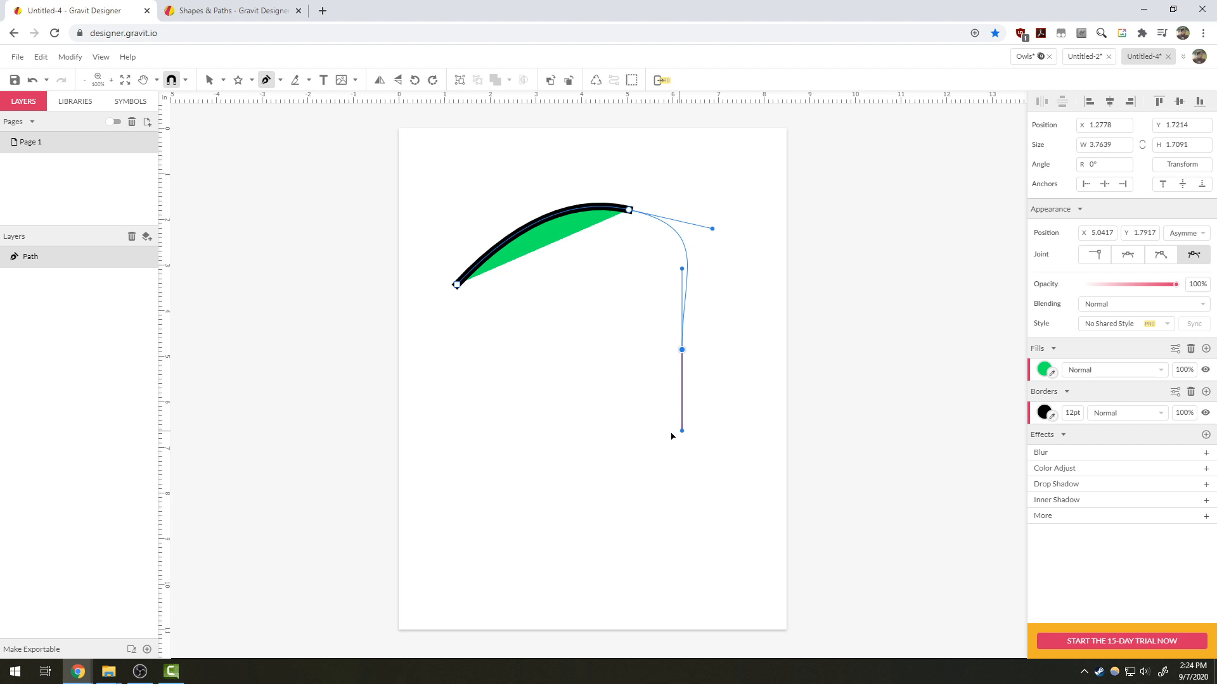
left_click_drag(681, 430, 681, 470)
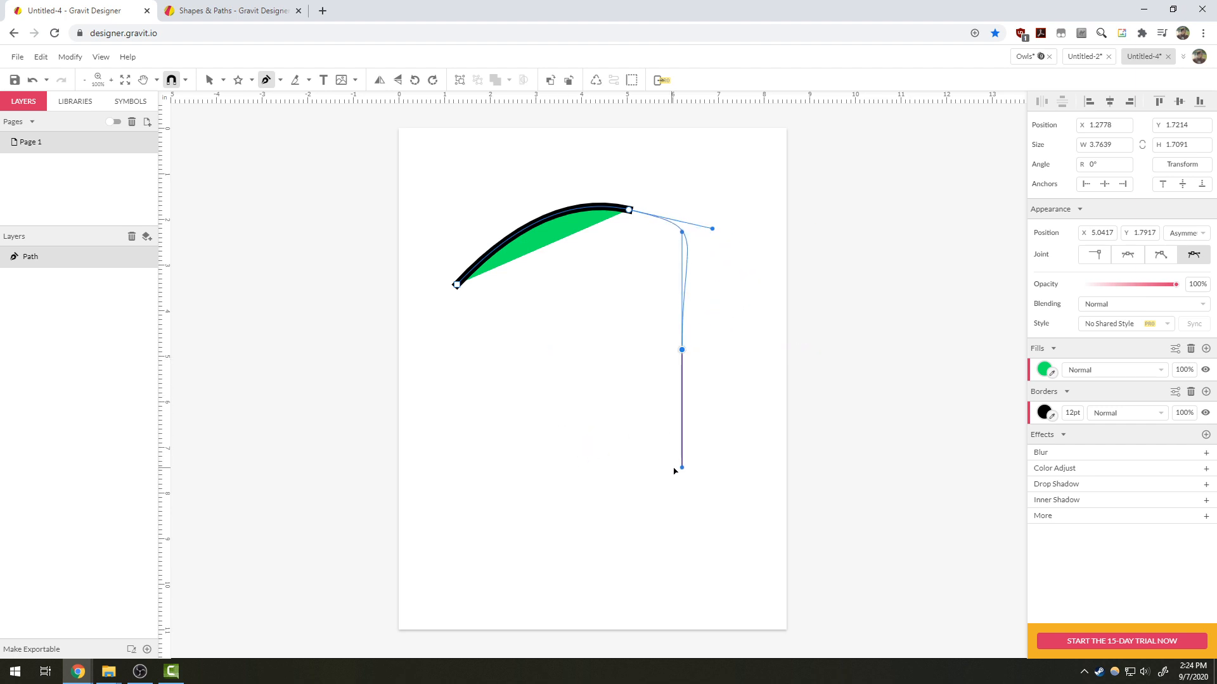
left_click_drag(681, 470, 681, 426)
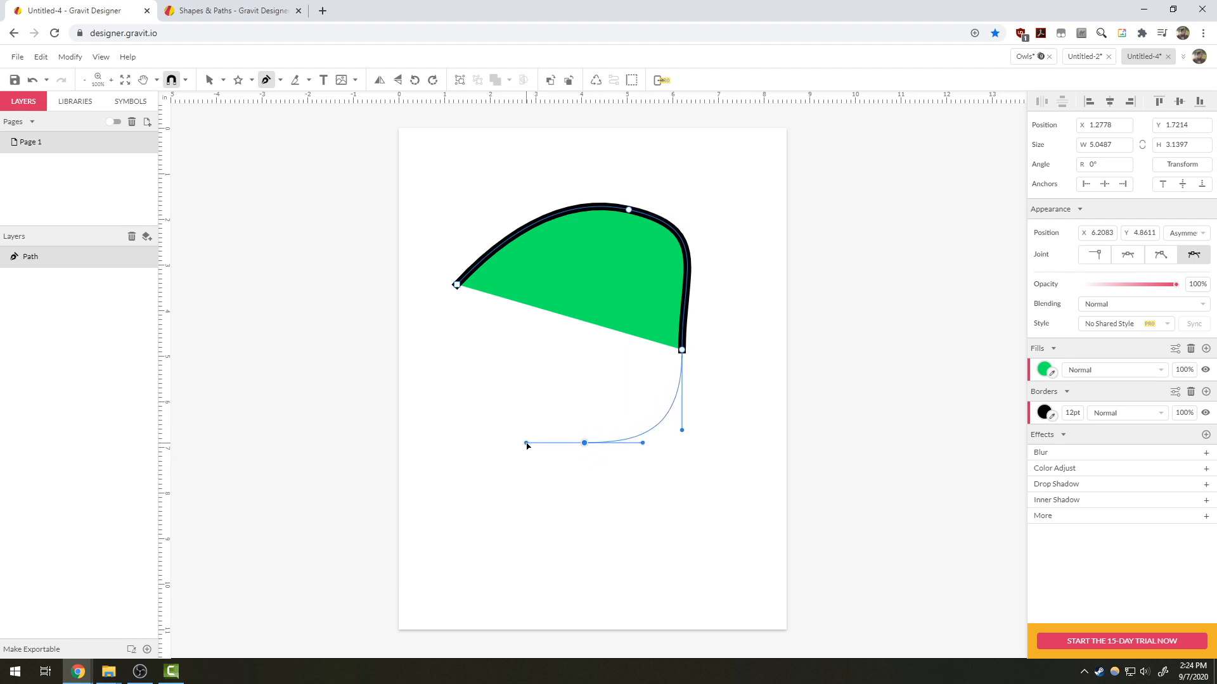
- Add a curved bottom point, then an inward point pulled into a rounded scoop
left_click_drag(527, 443, 604, 377)
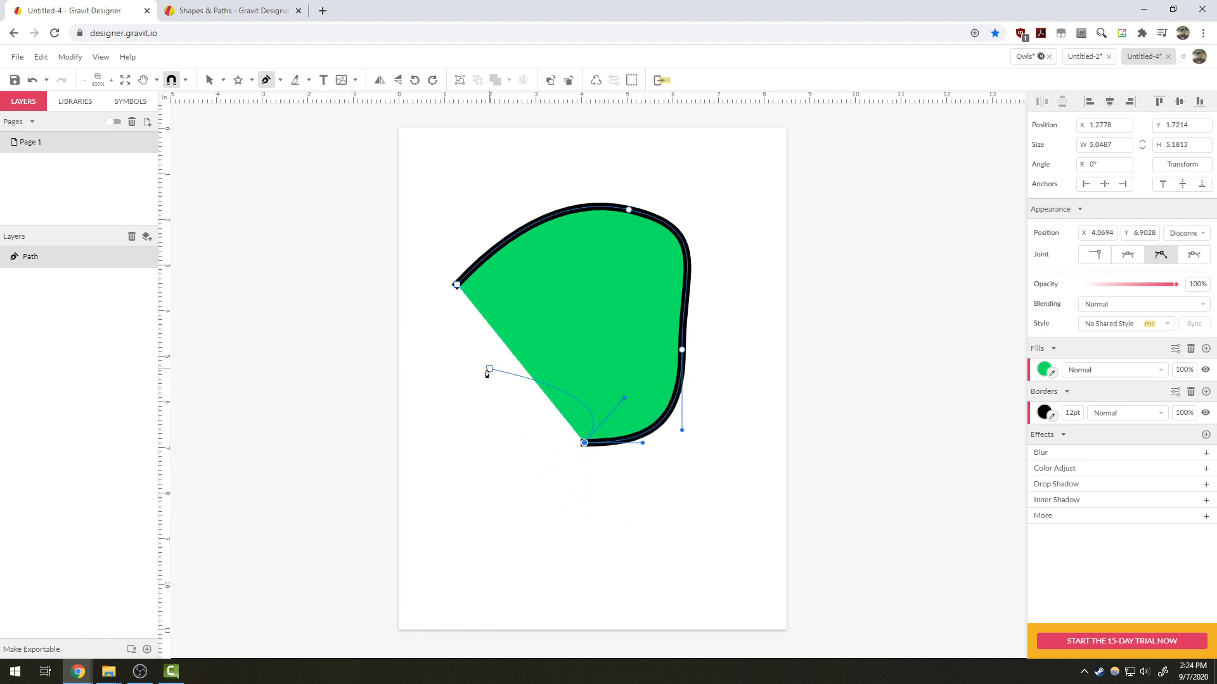
left_click_drag(487, 371, 466, 356)
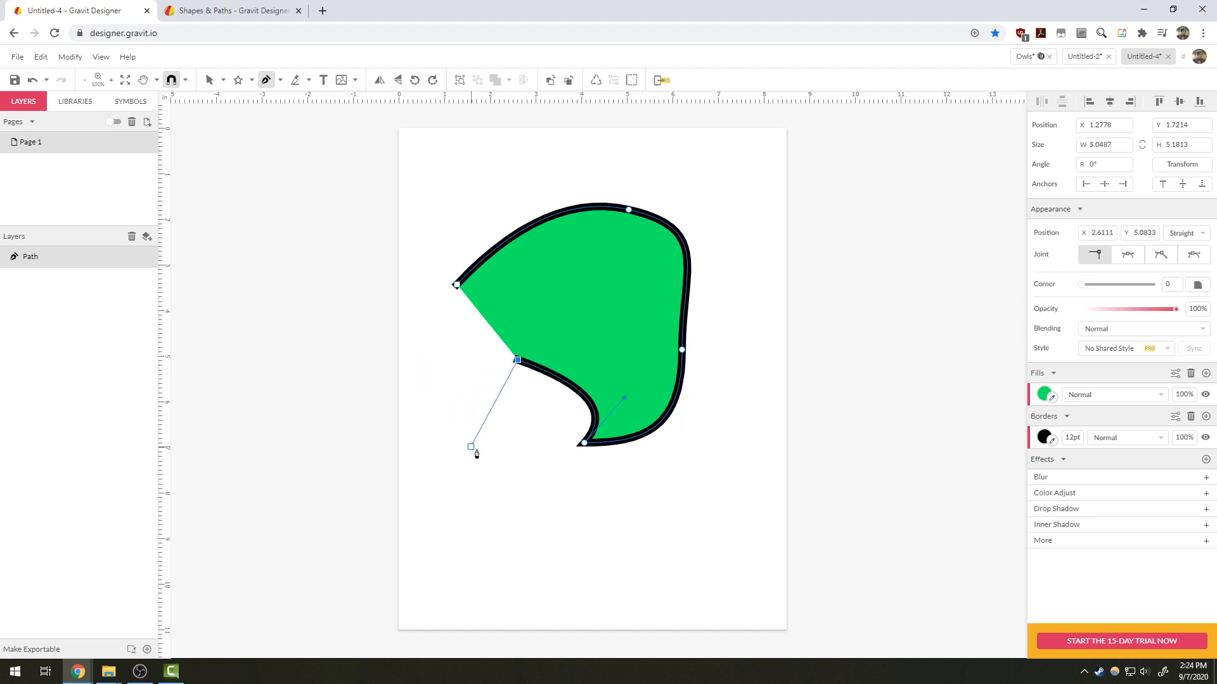
left_click_drag(470, 446, 509, 527)
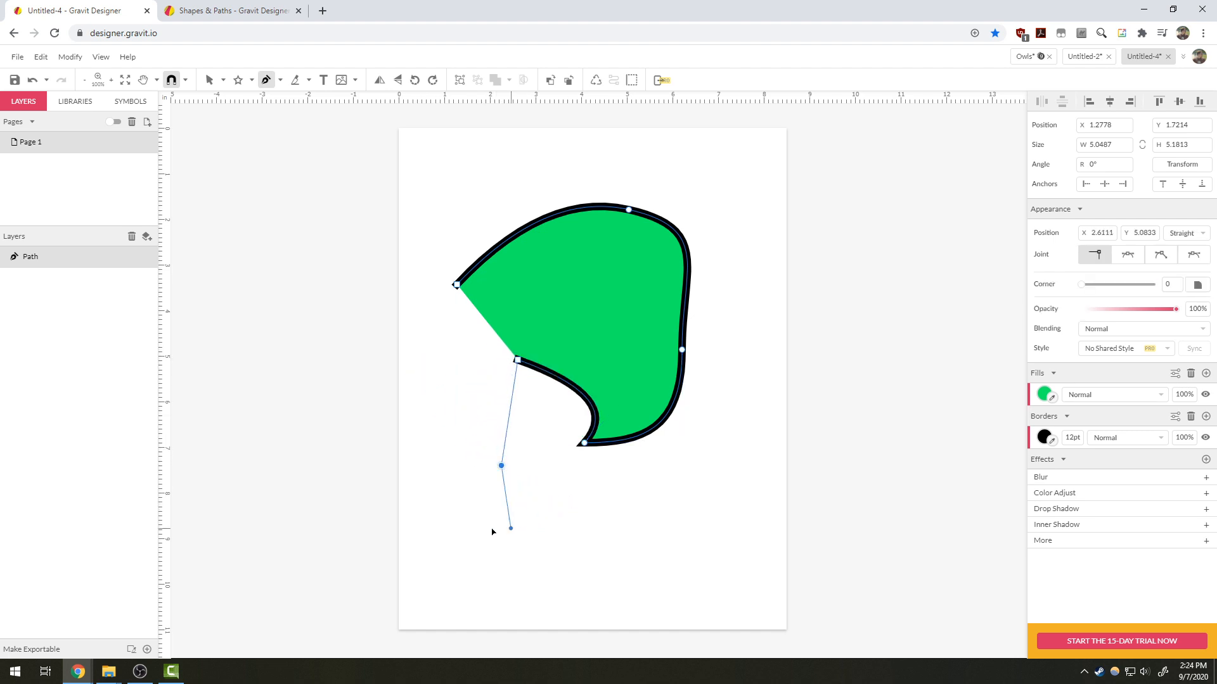
left_click_drag(510, 527, 553, 526)
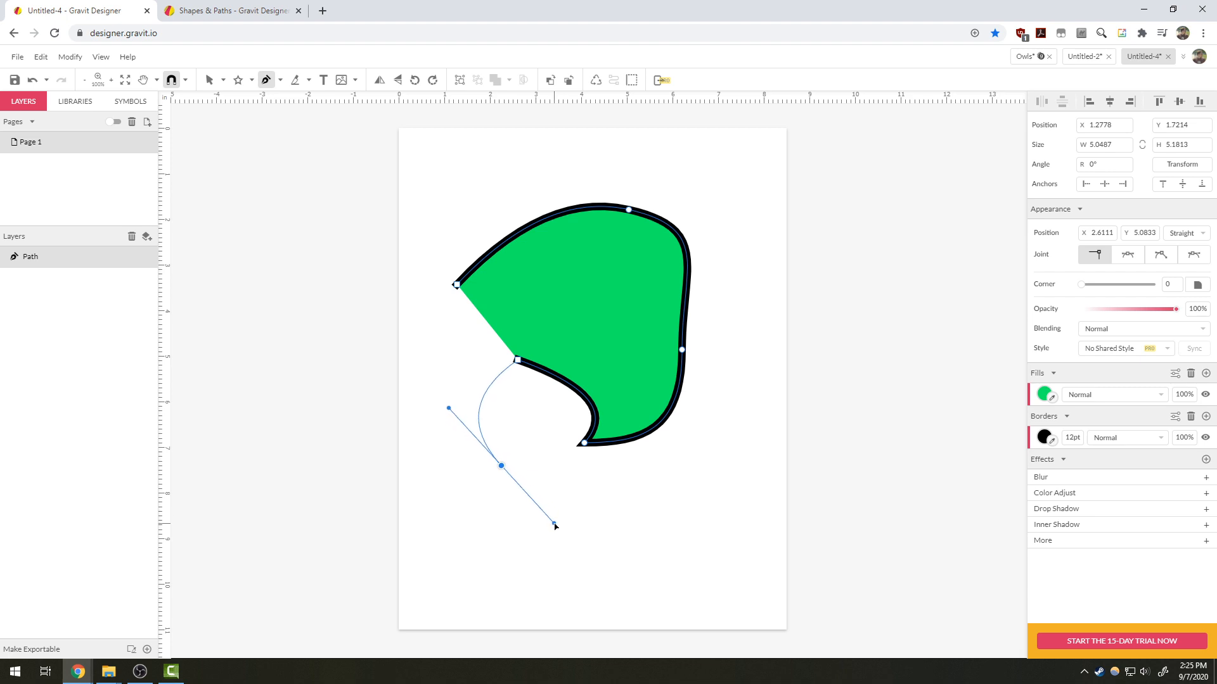
left_click_drag(554, 525, 566, 560)
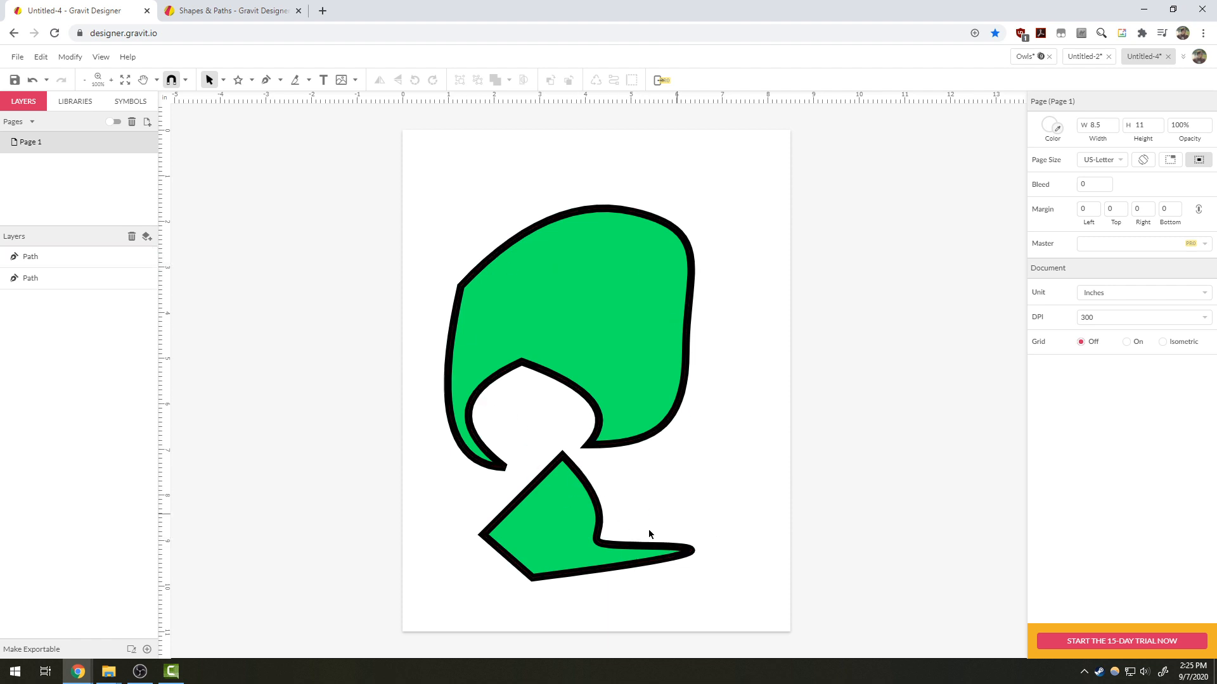
mouse_move(729, 404)
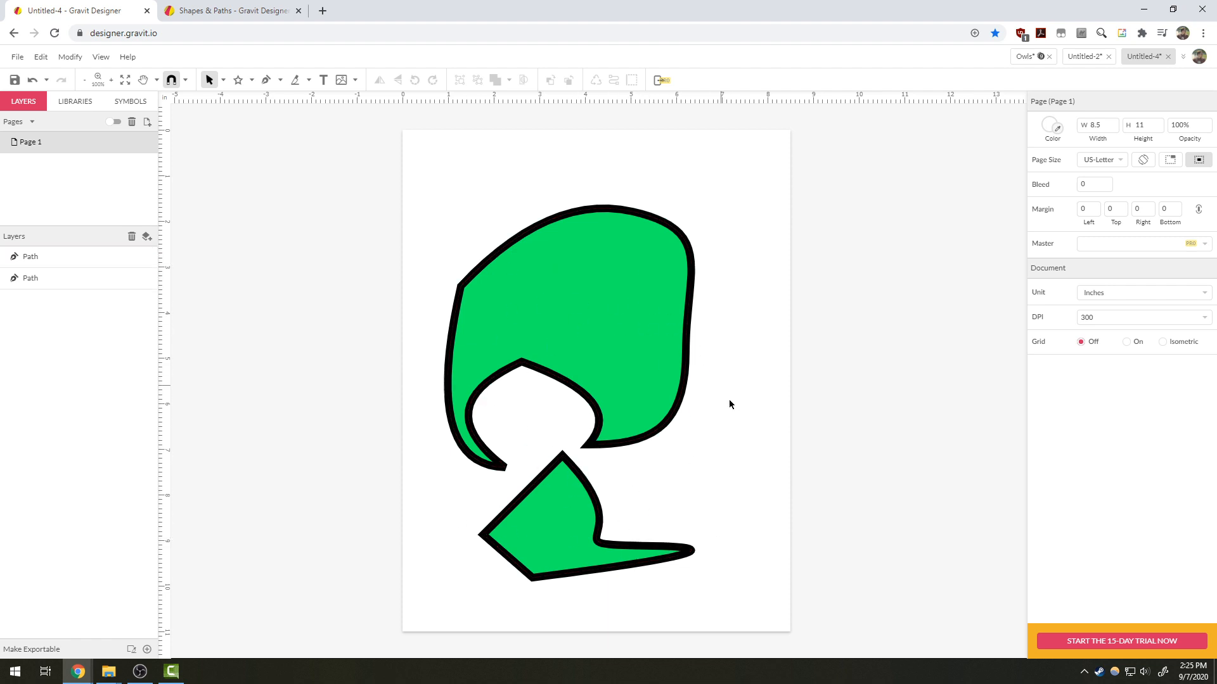